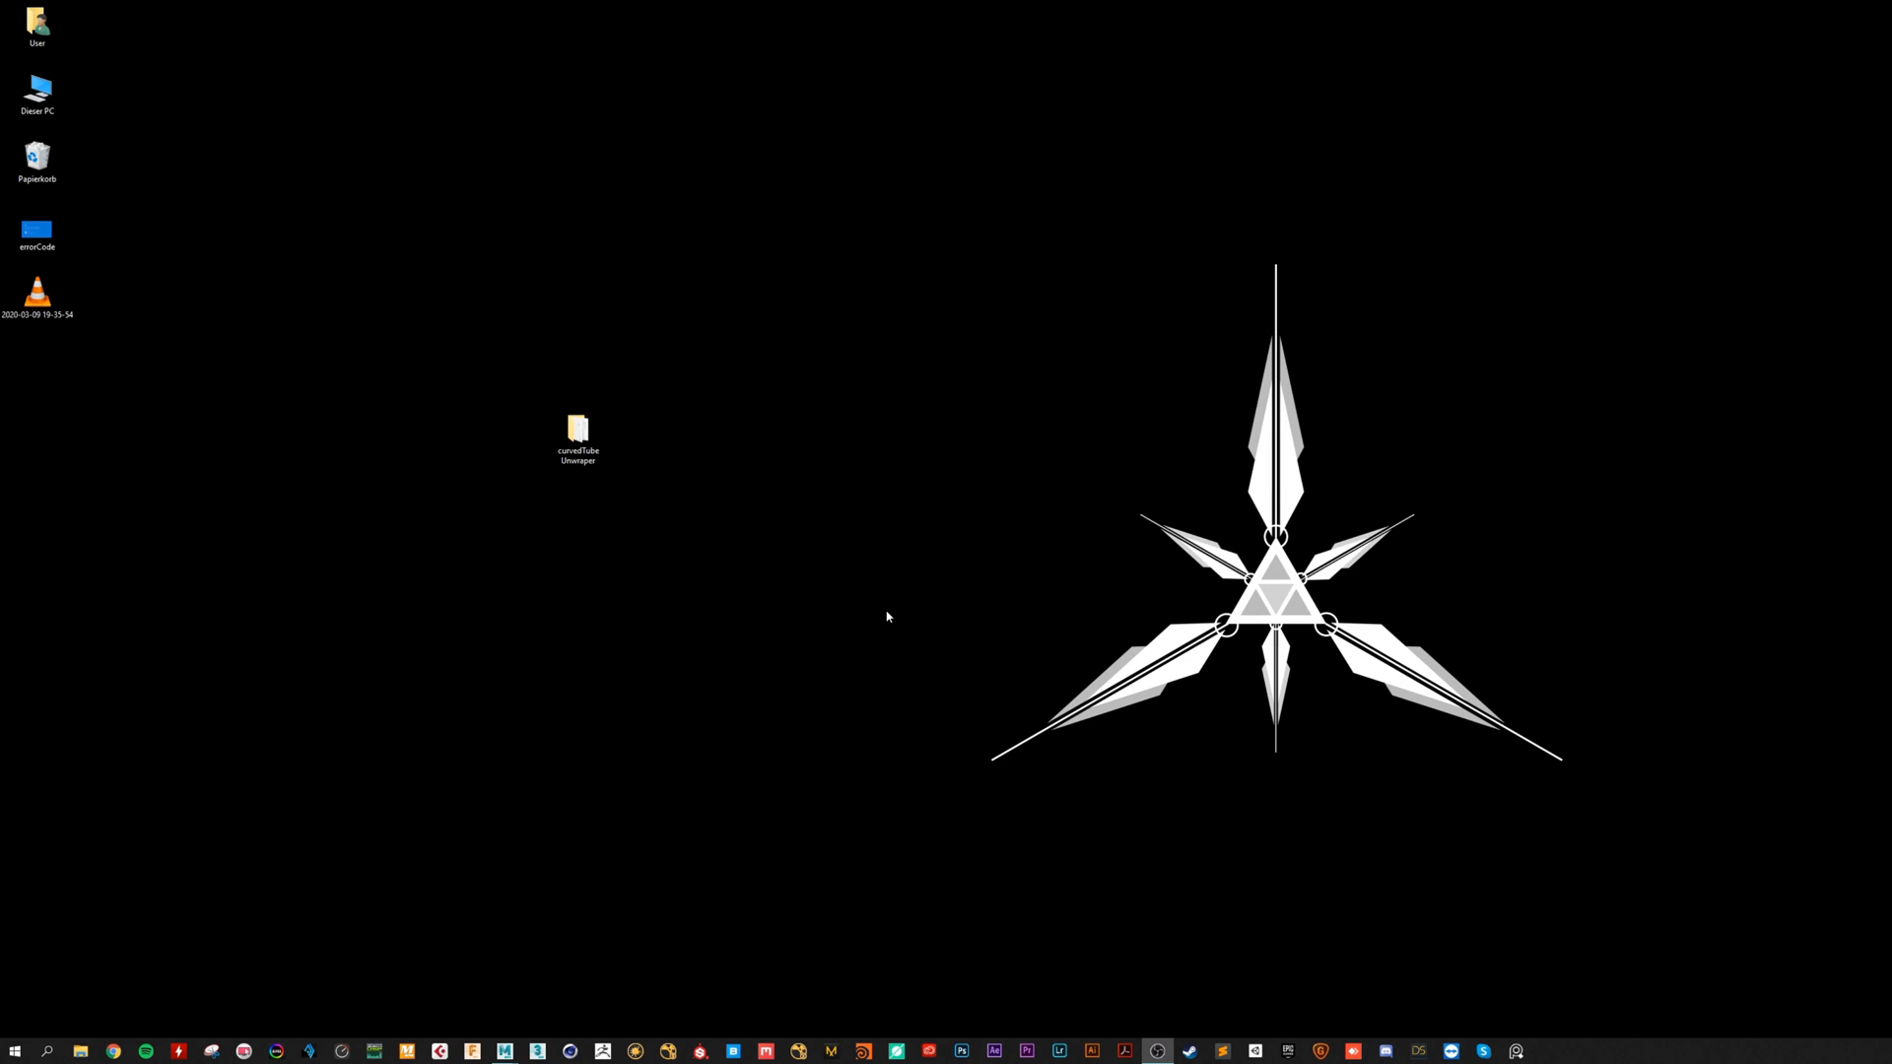
mouse_move(736, 622)
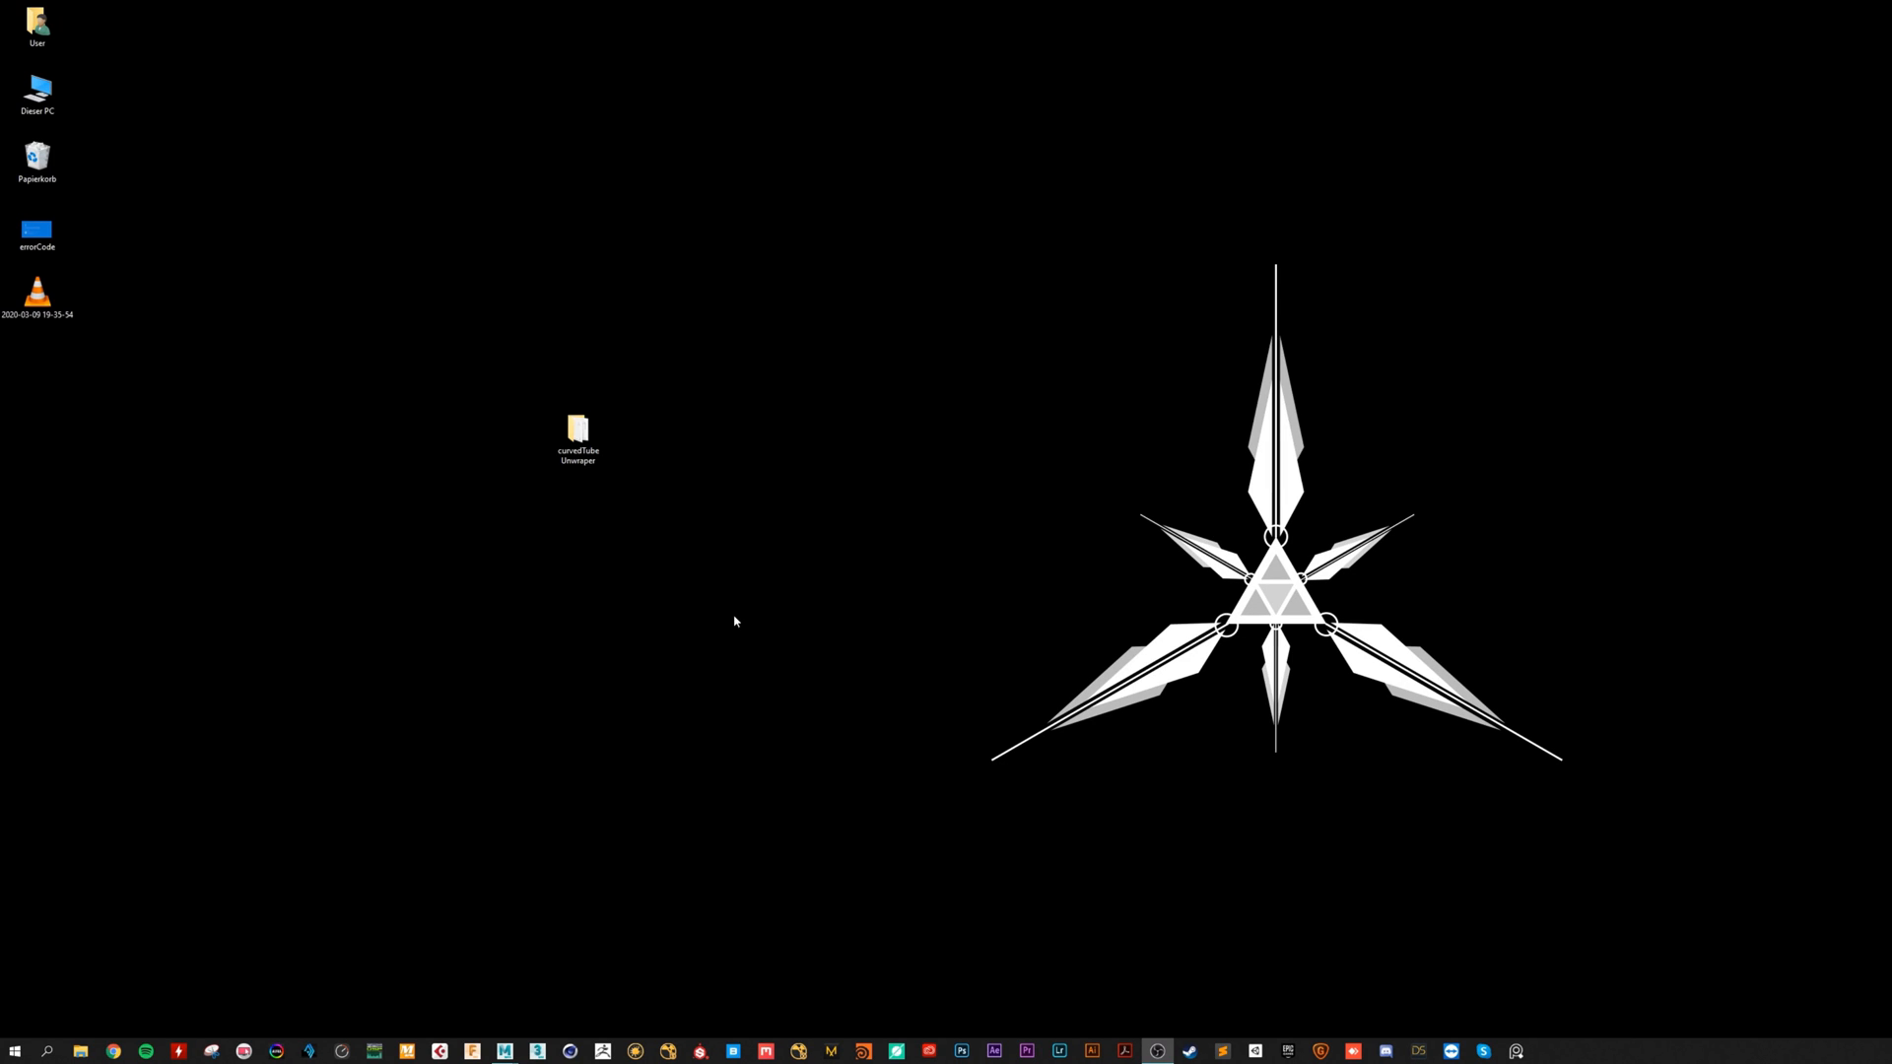
Step: Select and open the curvedTube Unwraper folder
click(578, 437)
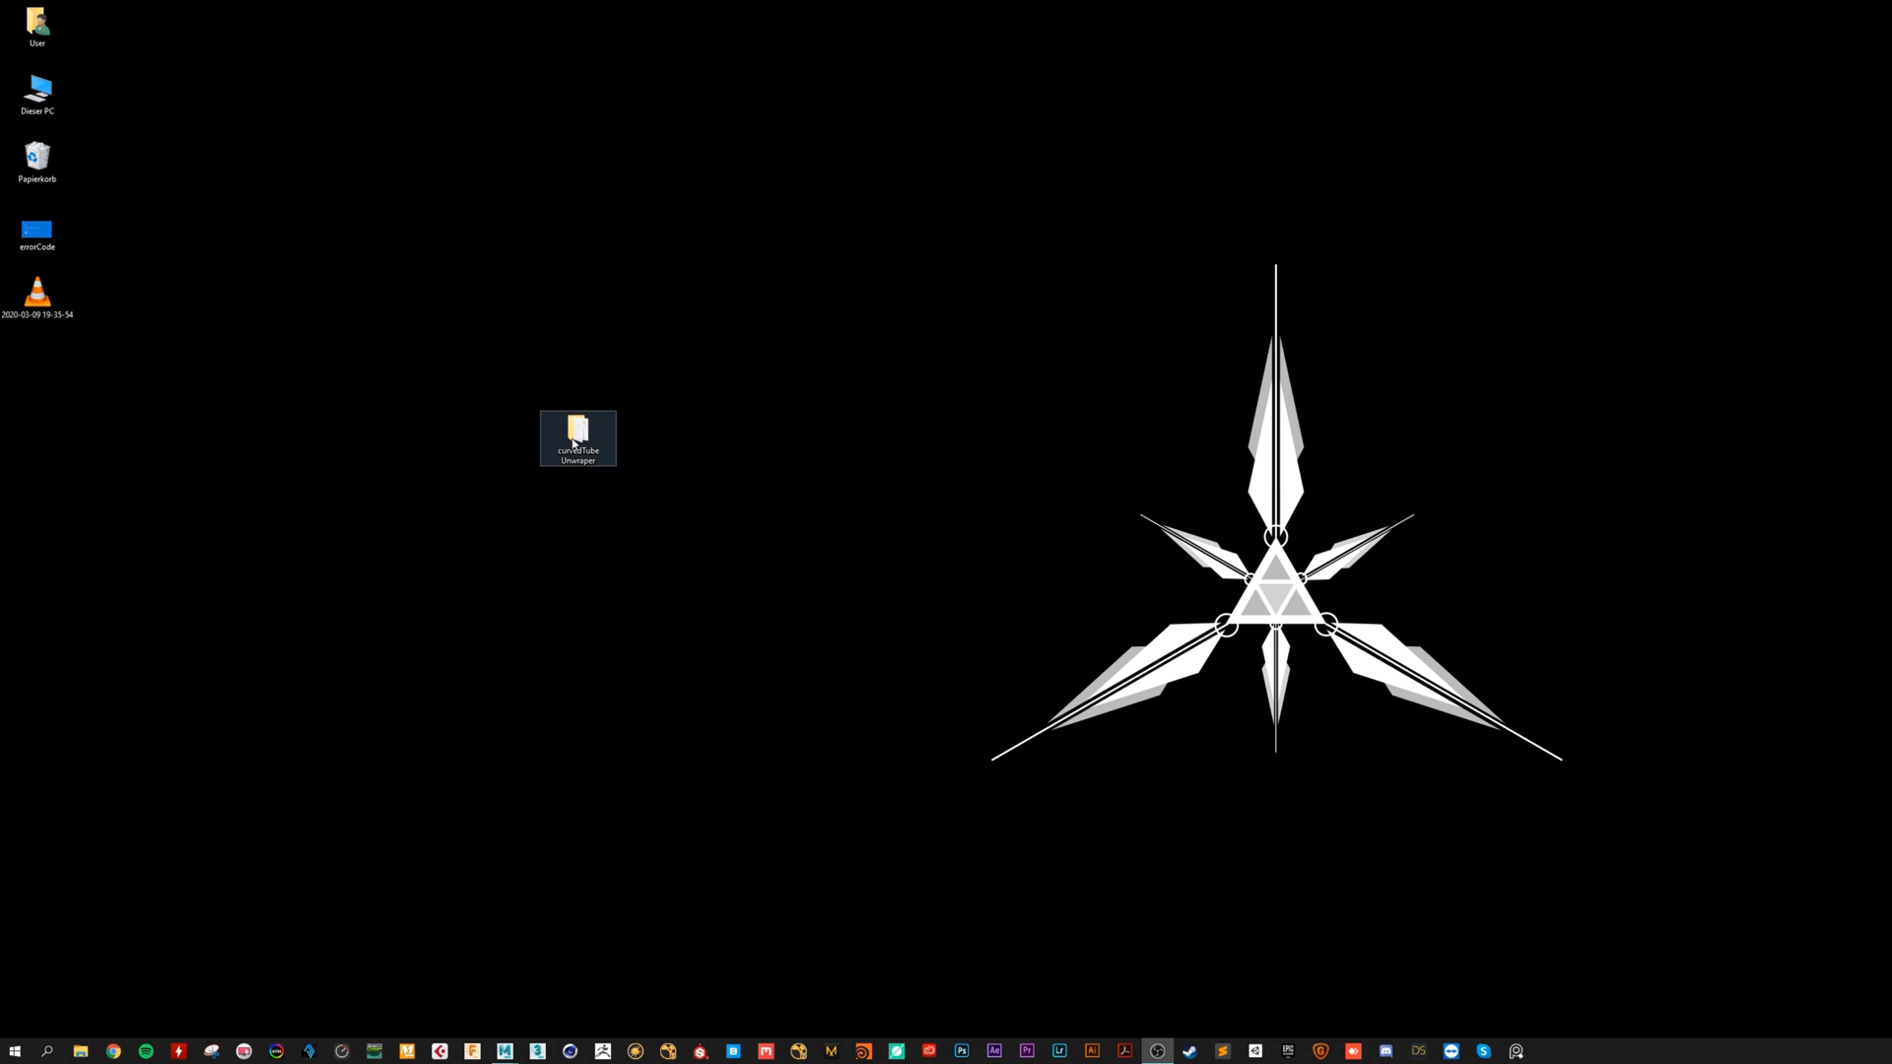
click(818, 538)
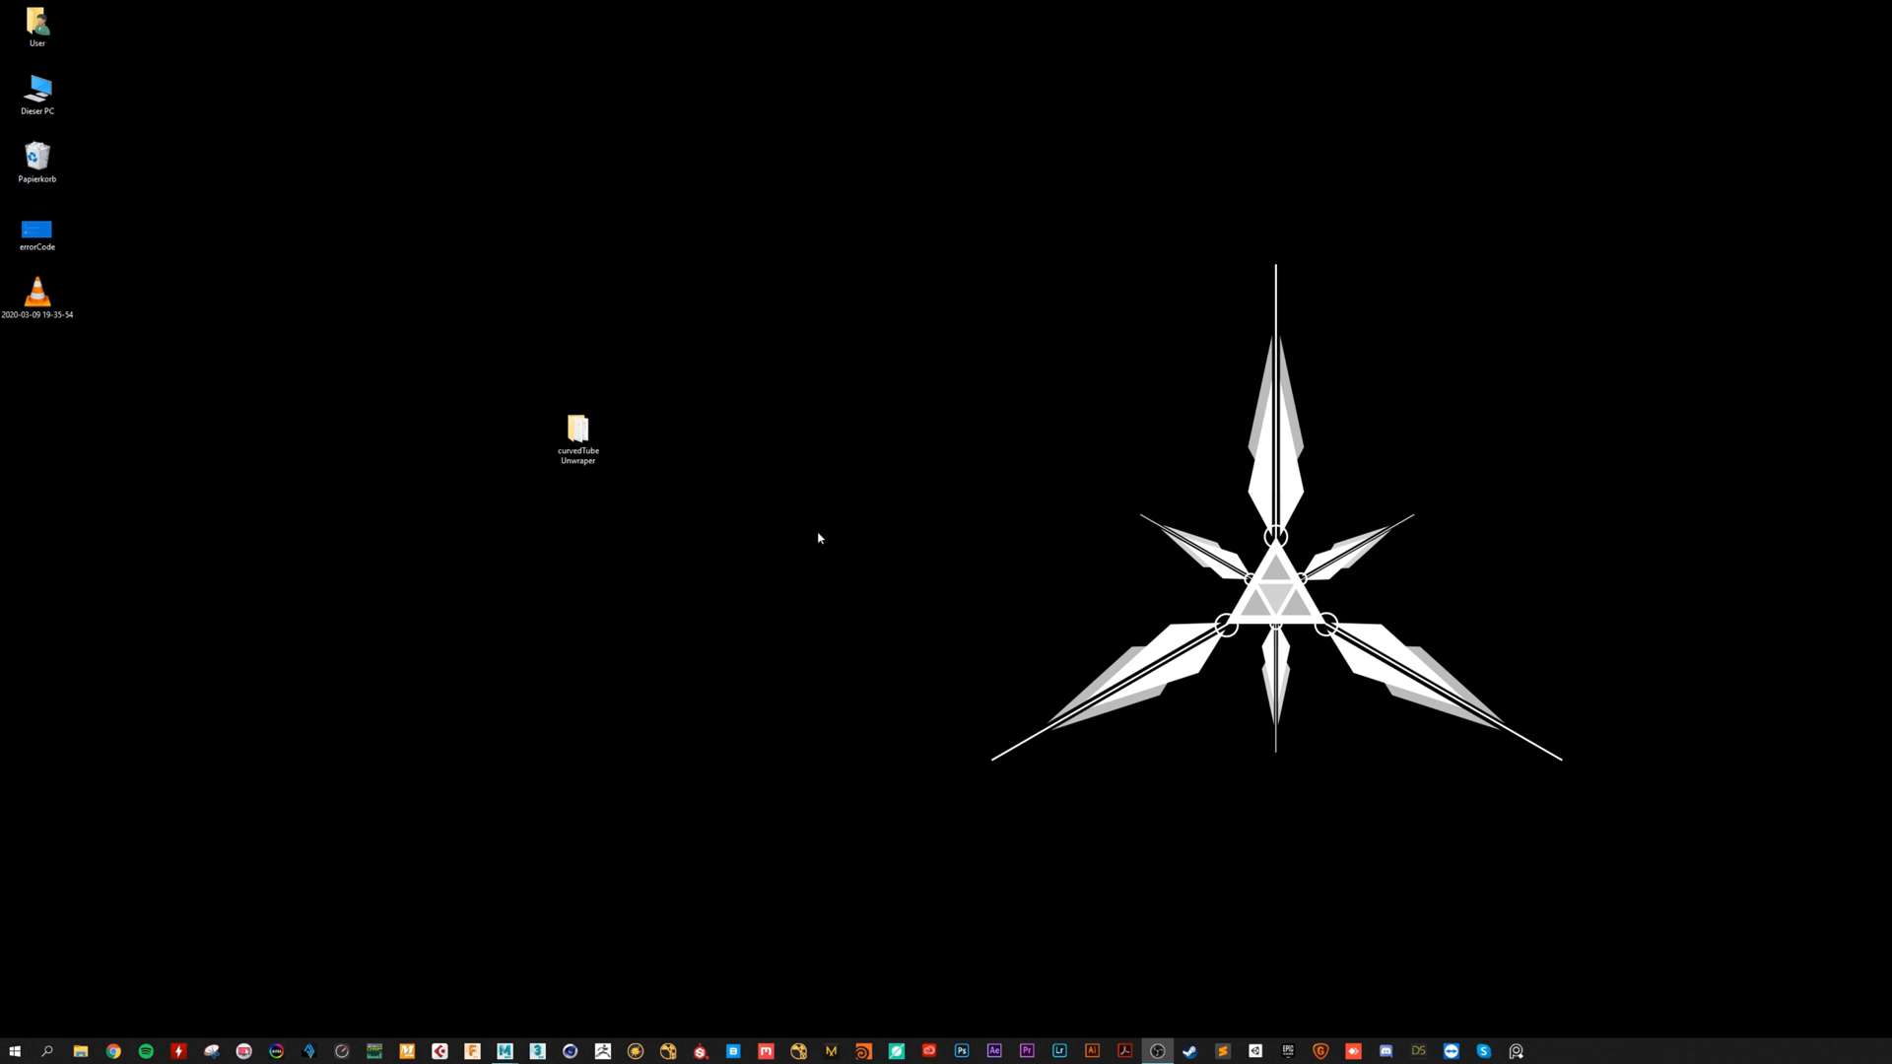
click(578, 437)
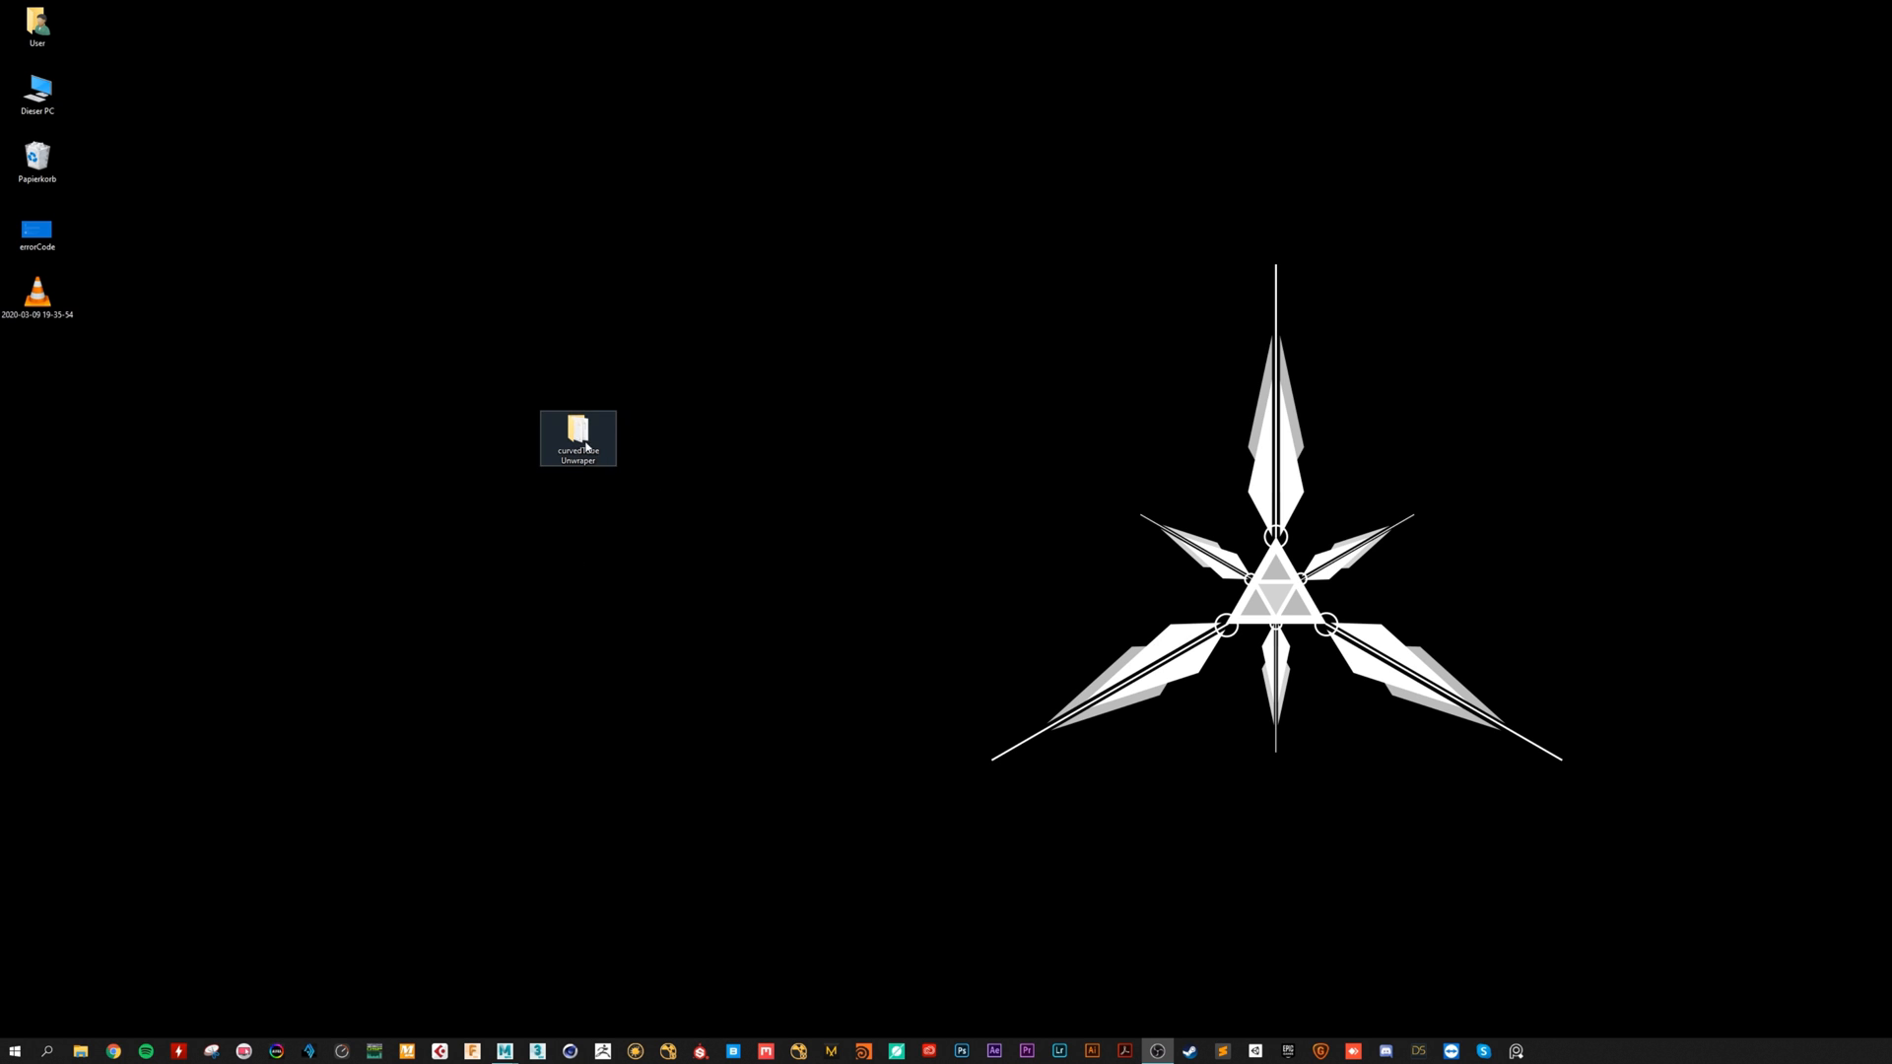
double_click(577, 437)
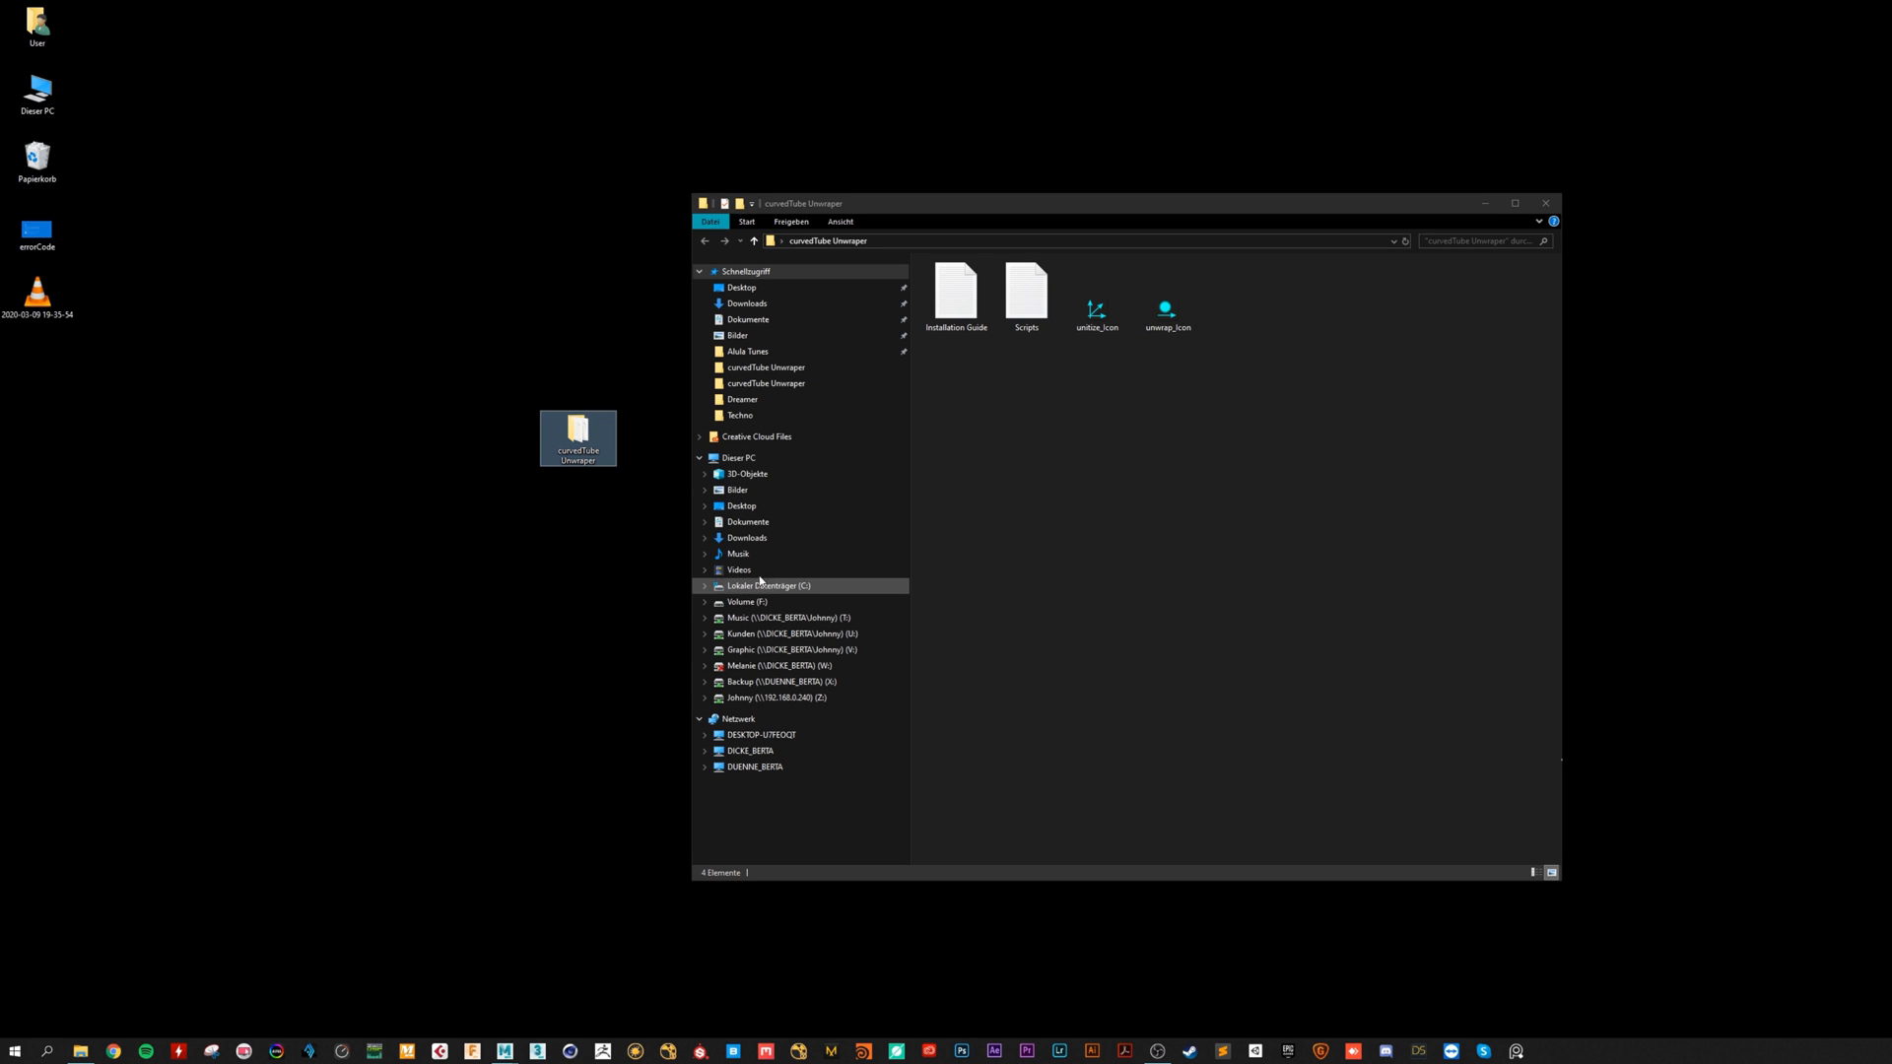
Step: Go through Dokumente > maya > 2020 > scripts > curvedTube Unwraper and open the Scripts text file
click(747, 521)
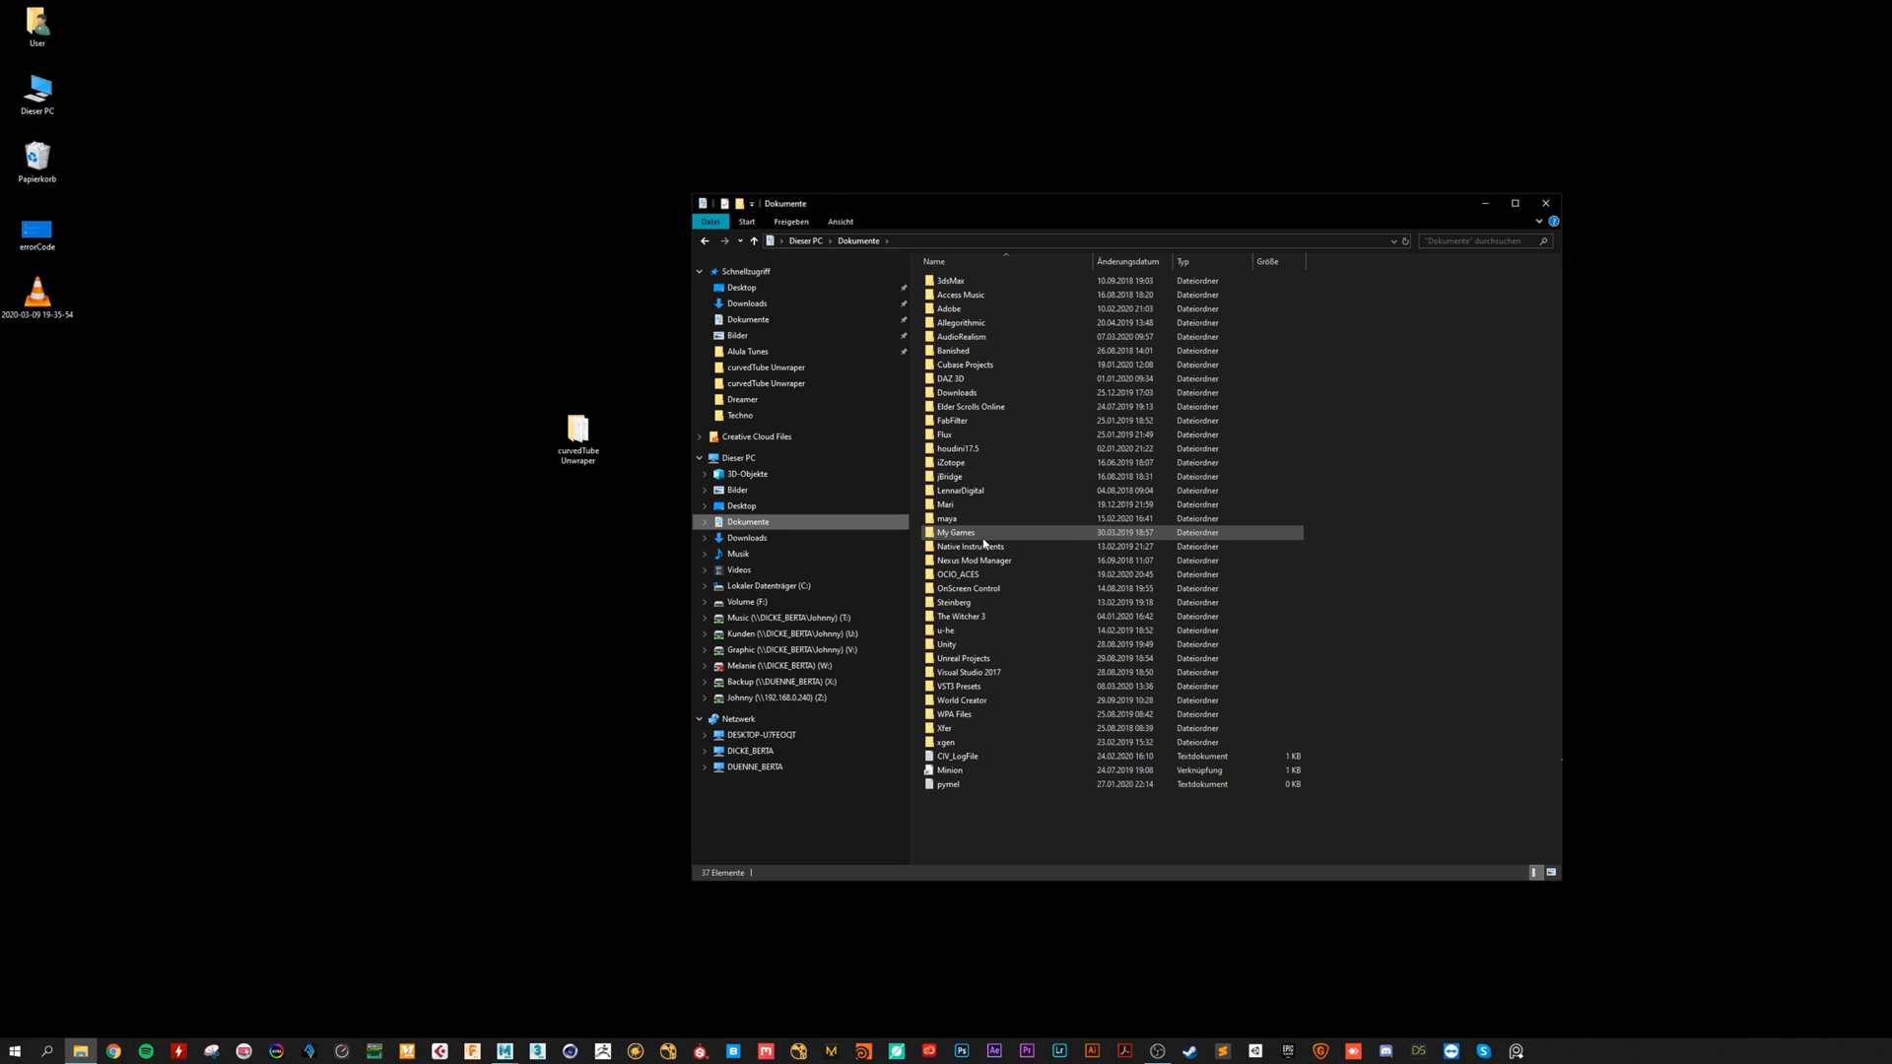
double_click(946, 519)
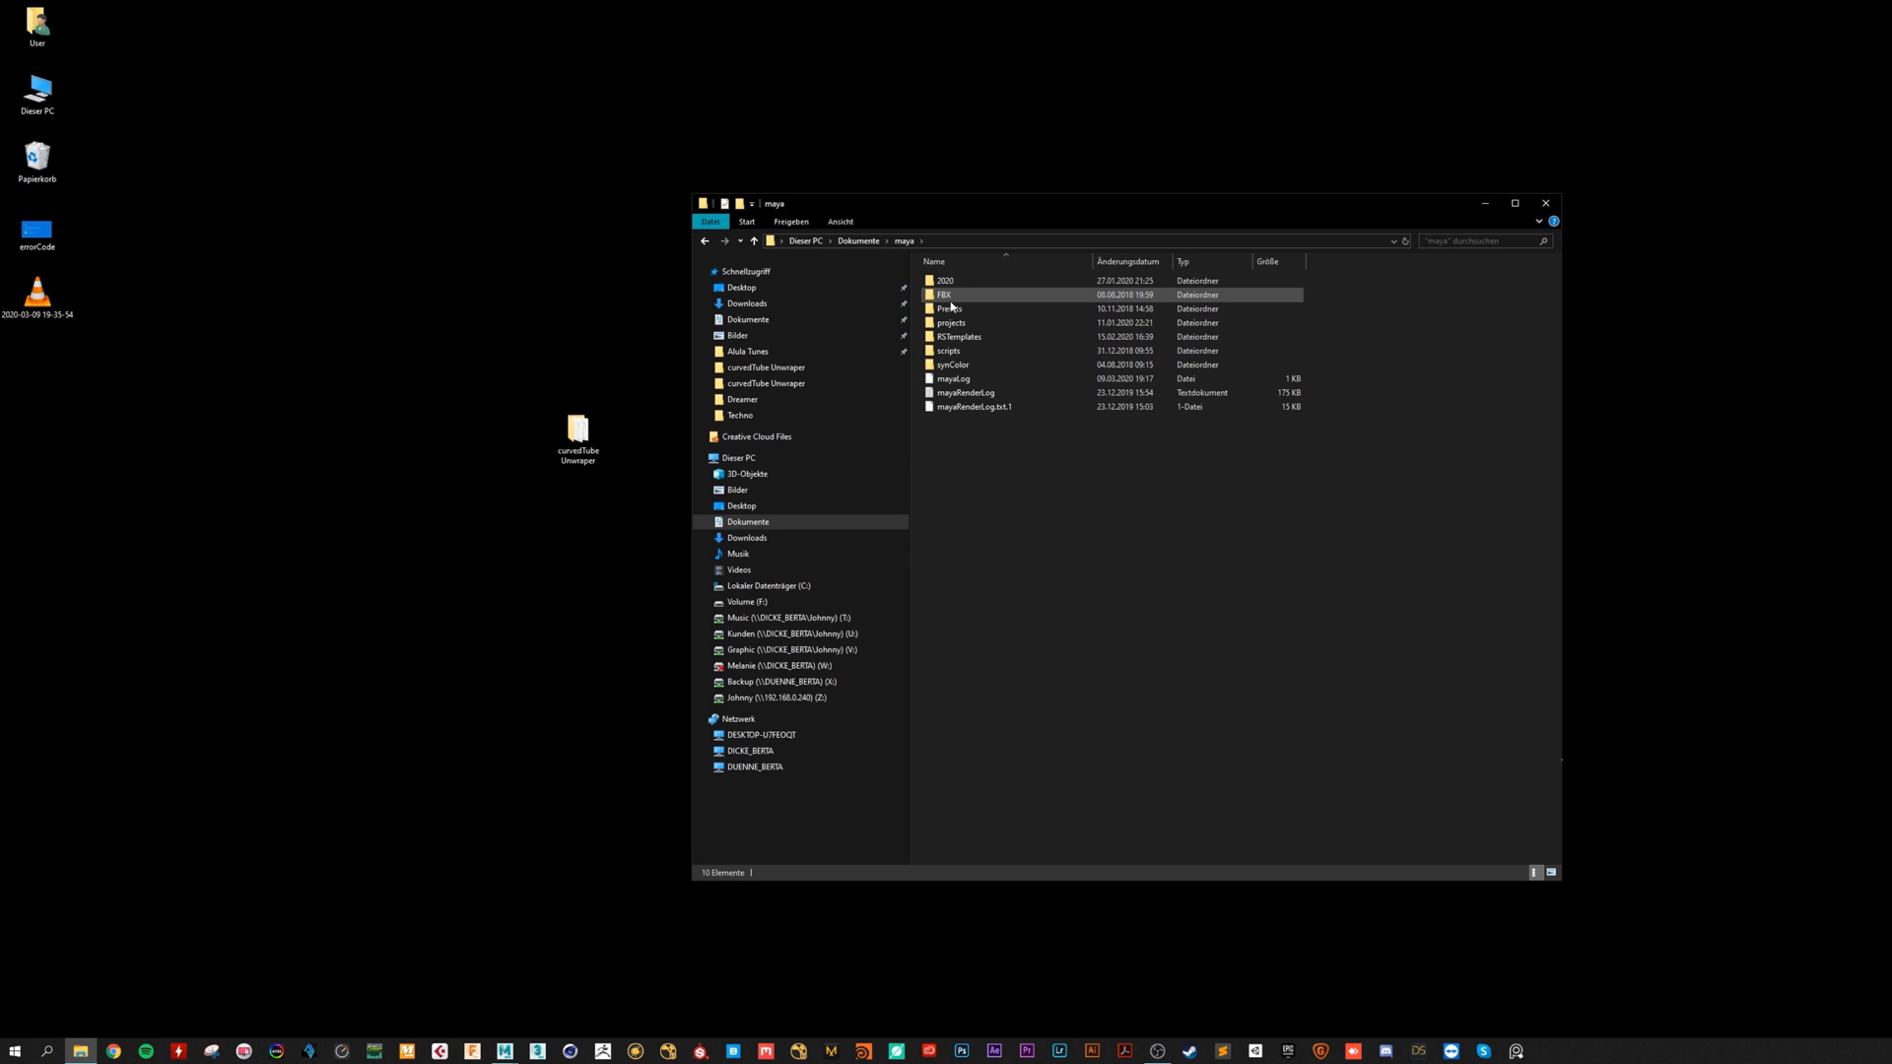
double_click(945, 280)
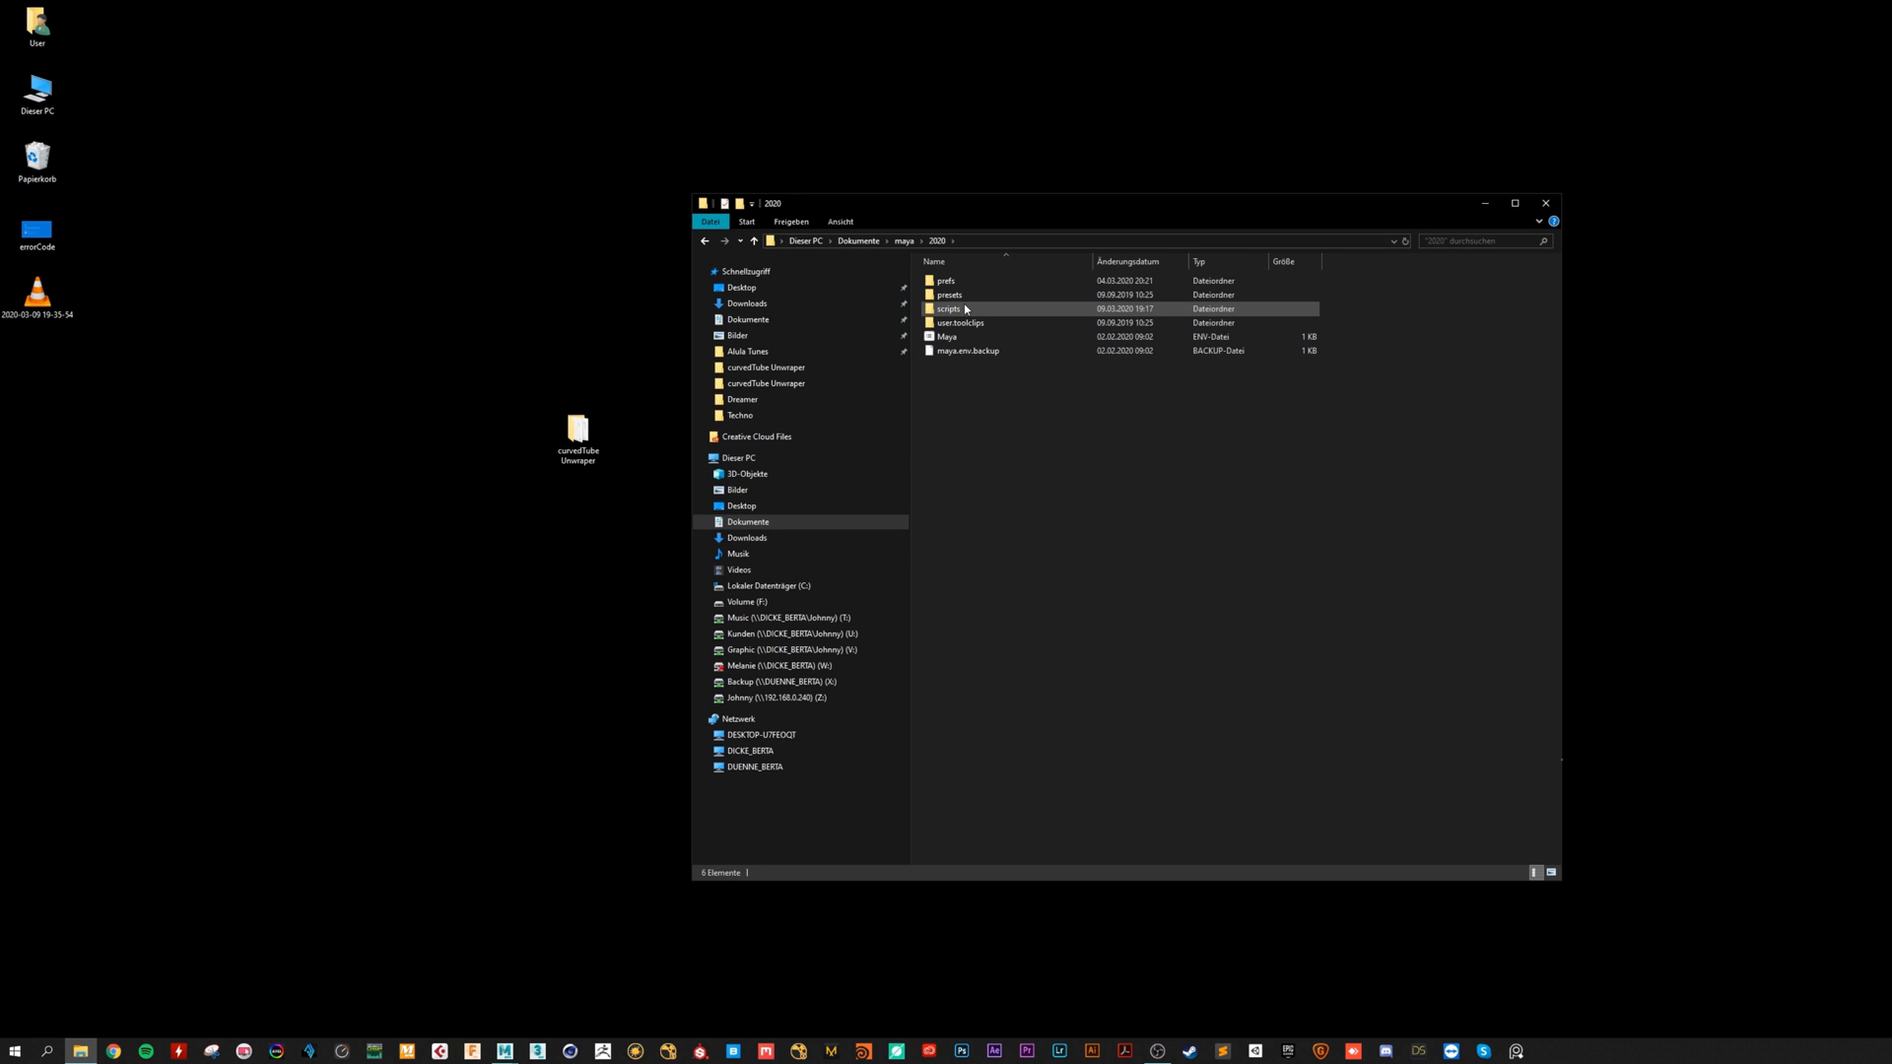
double_click(948, 308)
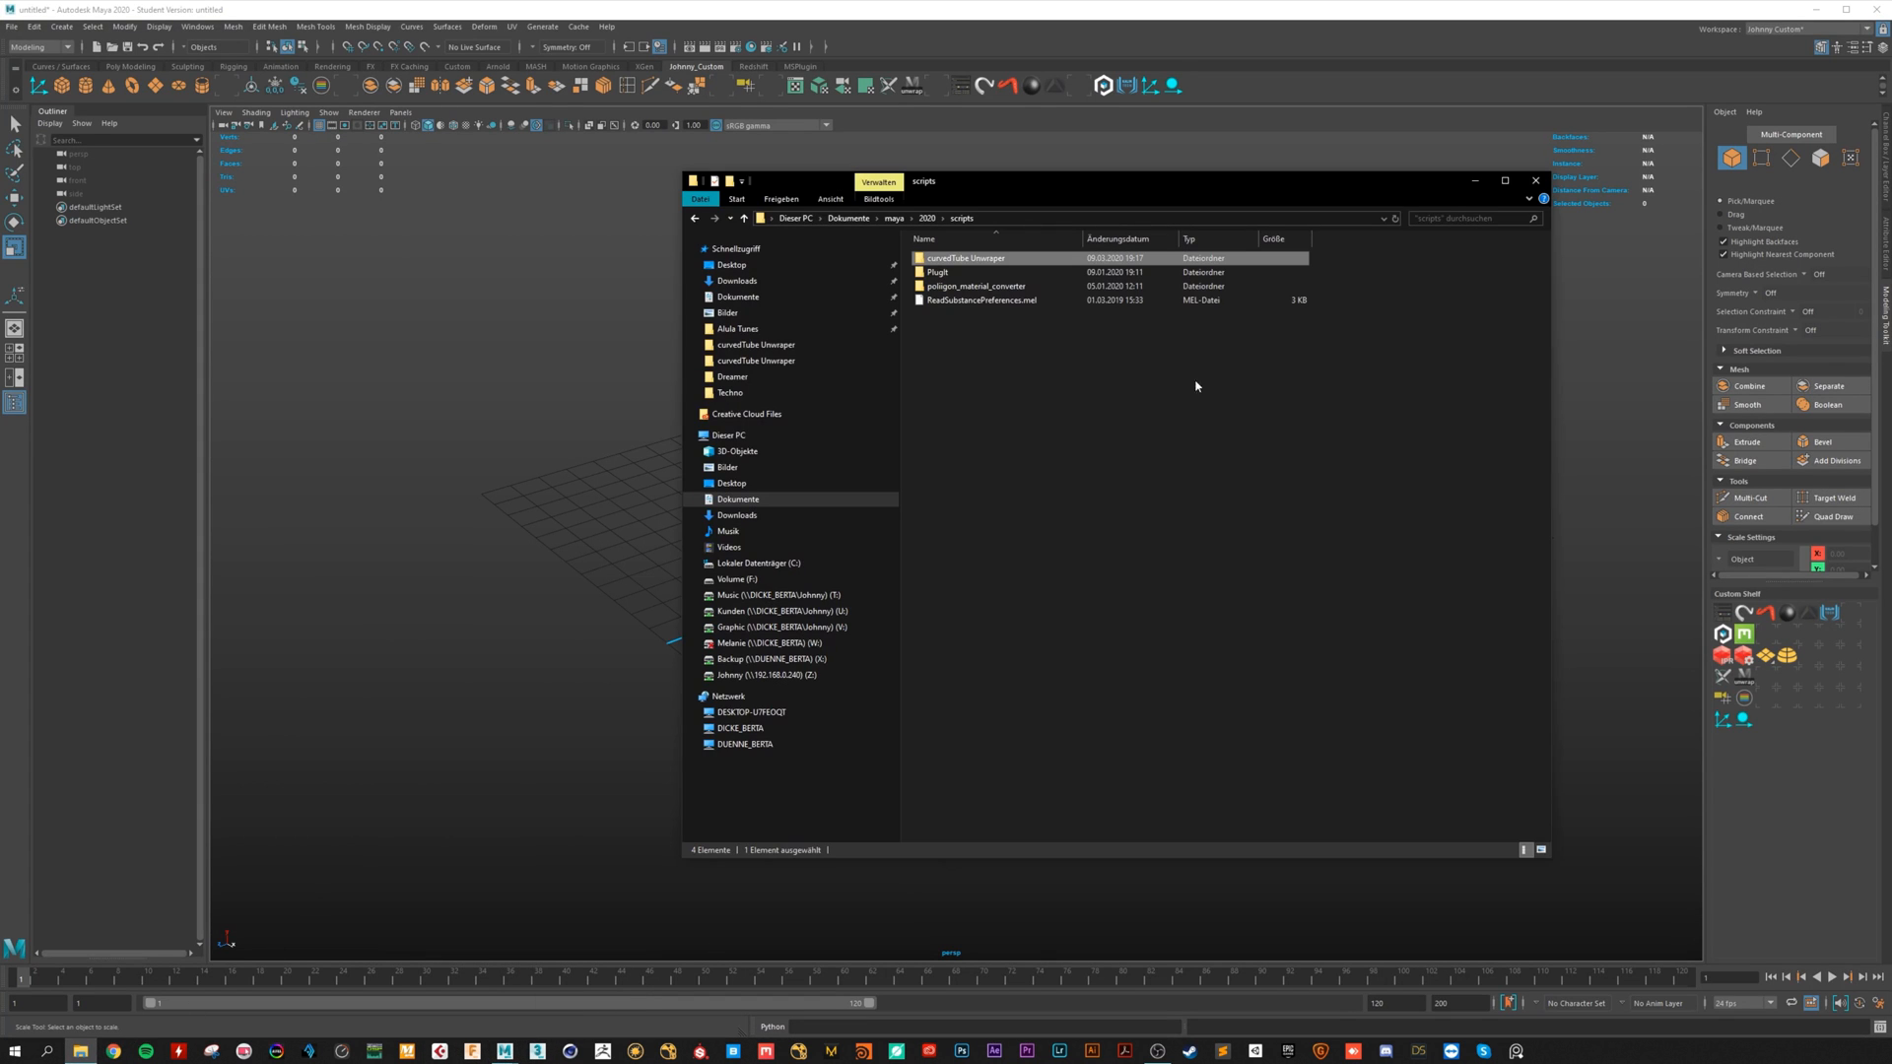
double_click(963, 258)
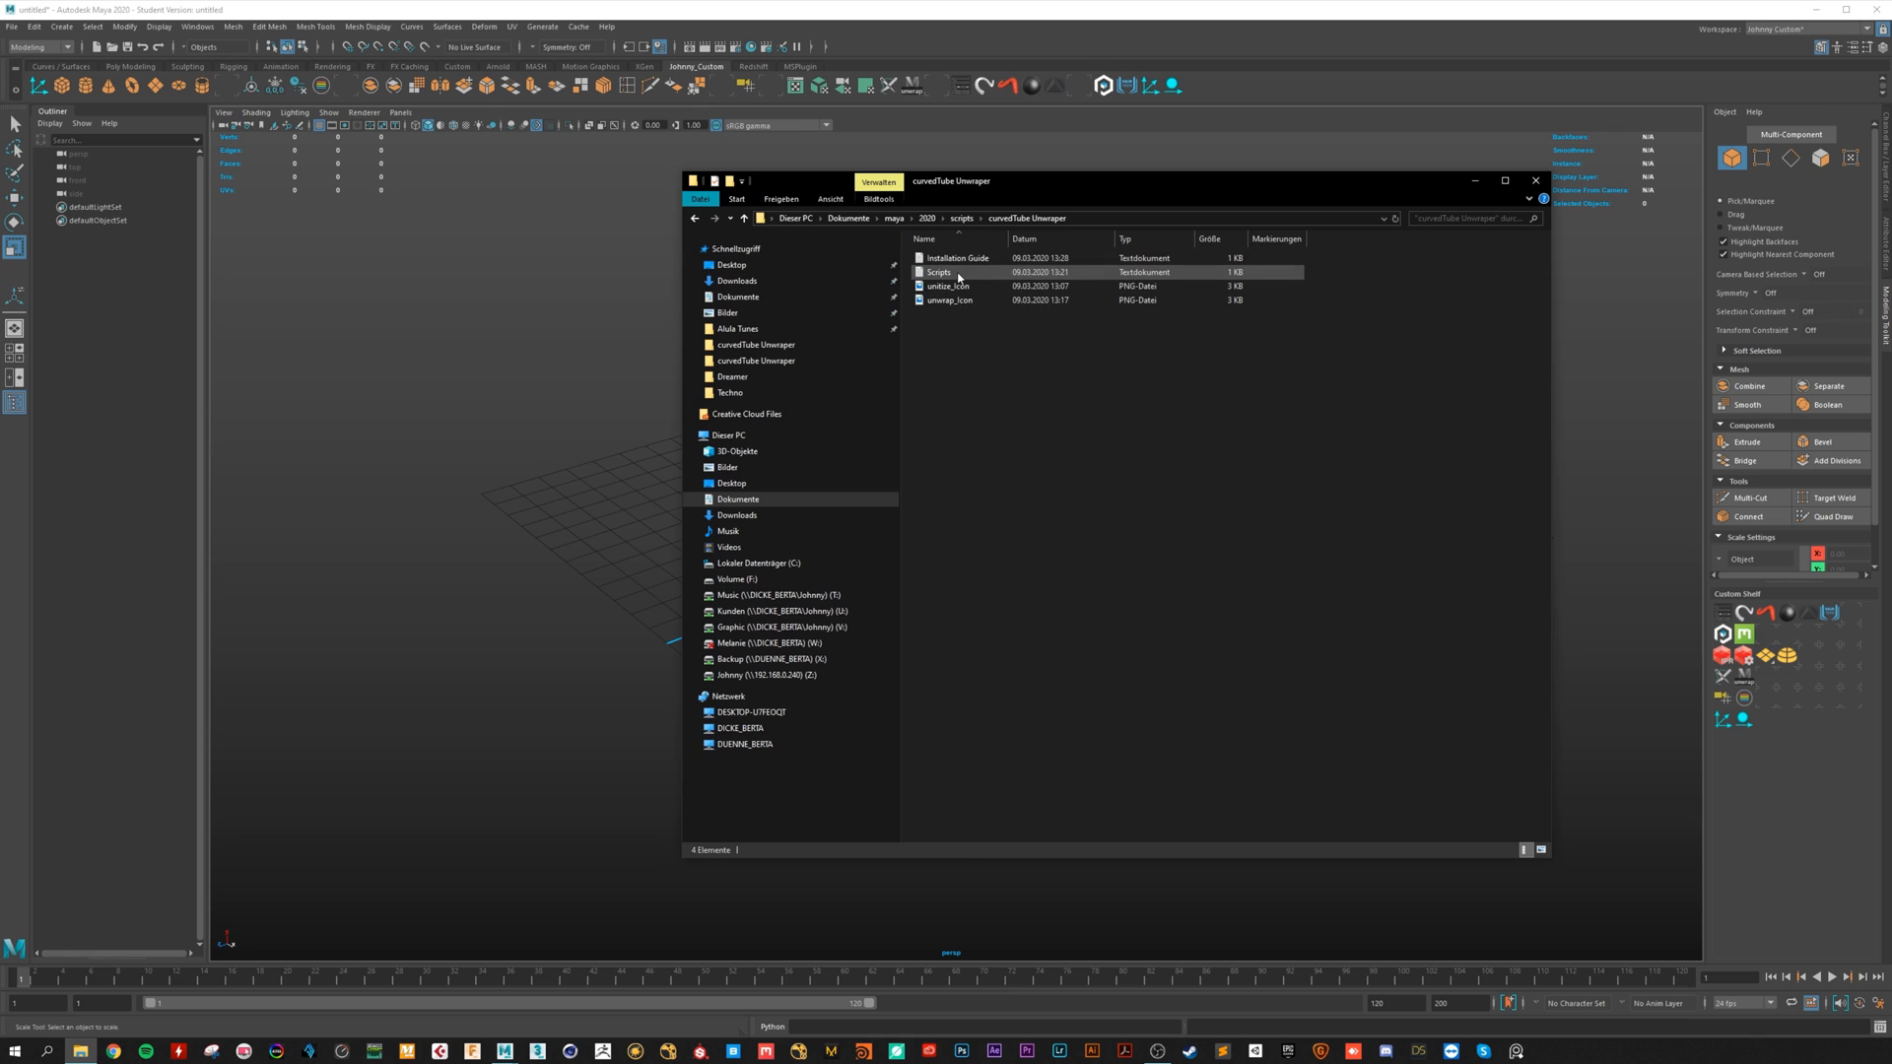
double_click(940, 272)
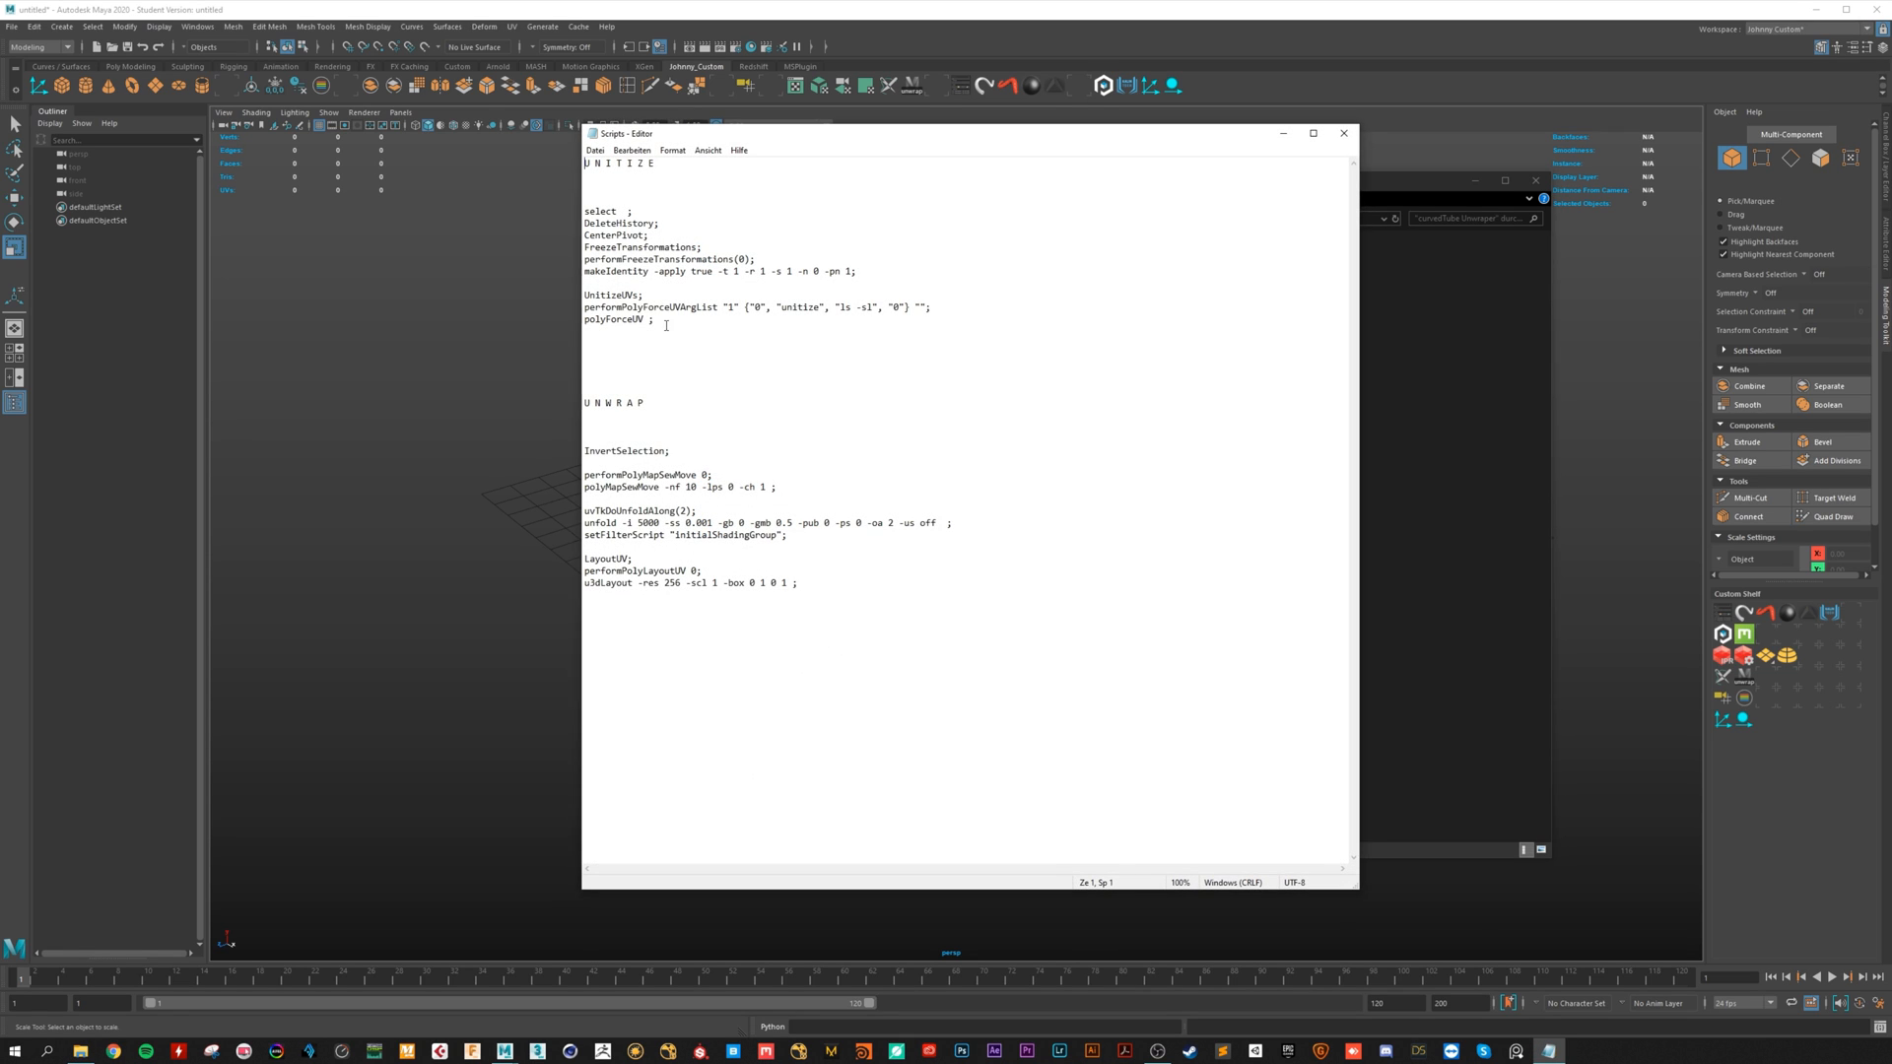
Step: Select the UNITIZE command lines in the Scripts file in Notepad
drag(586, 211, 652, 319)
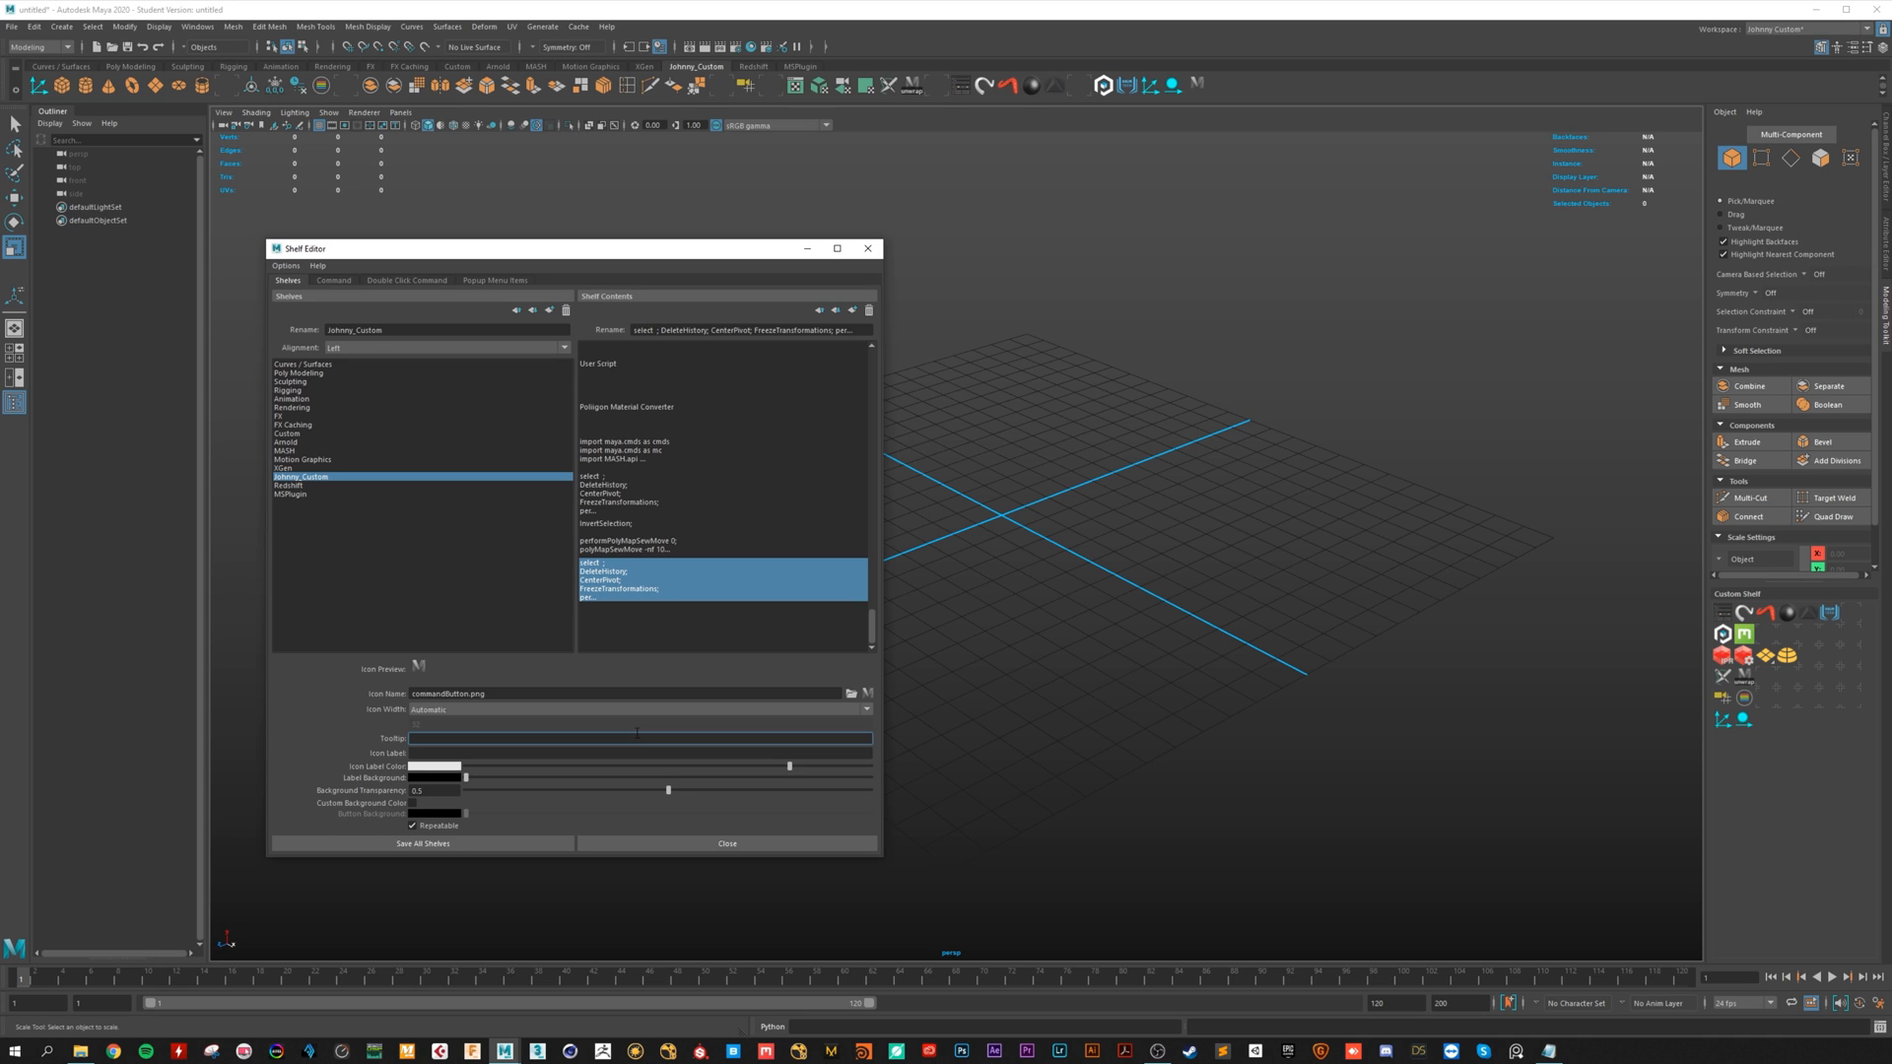
Step: Browse for the command's icon image in scripts > curvedTube Unwraper
click(851, 693)
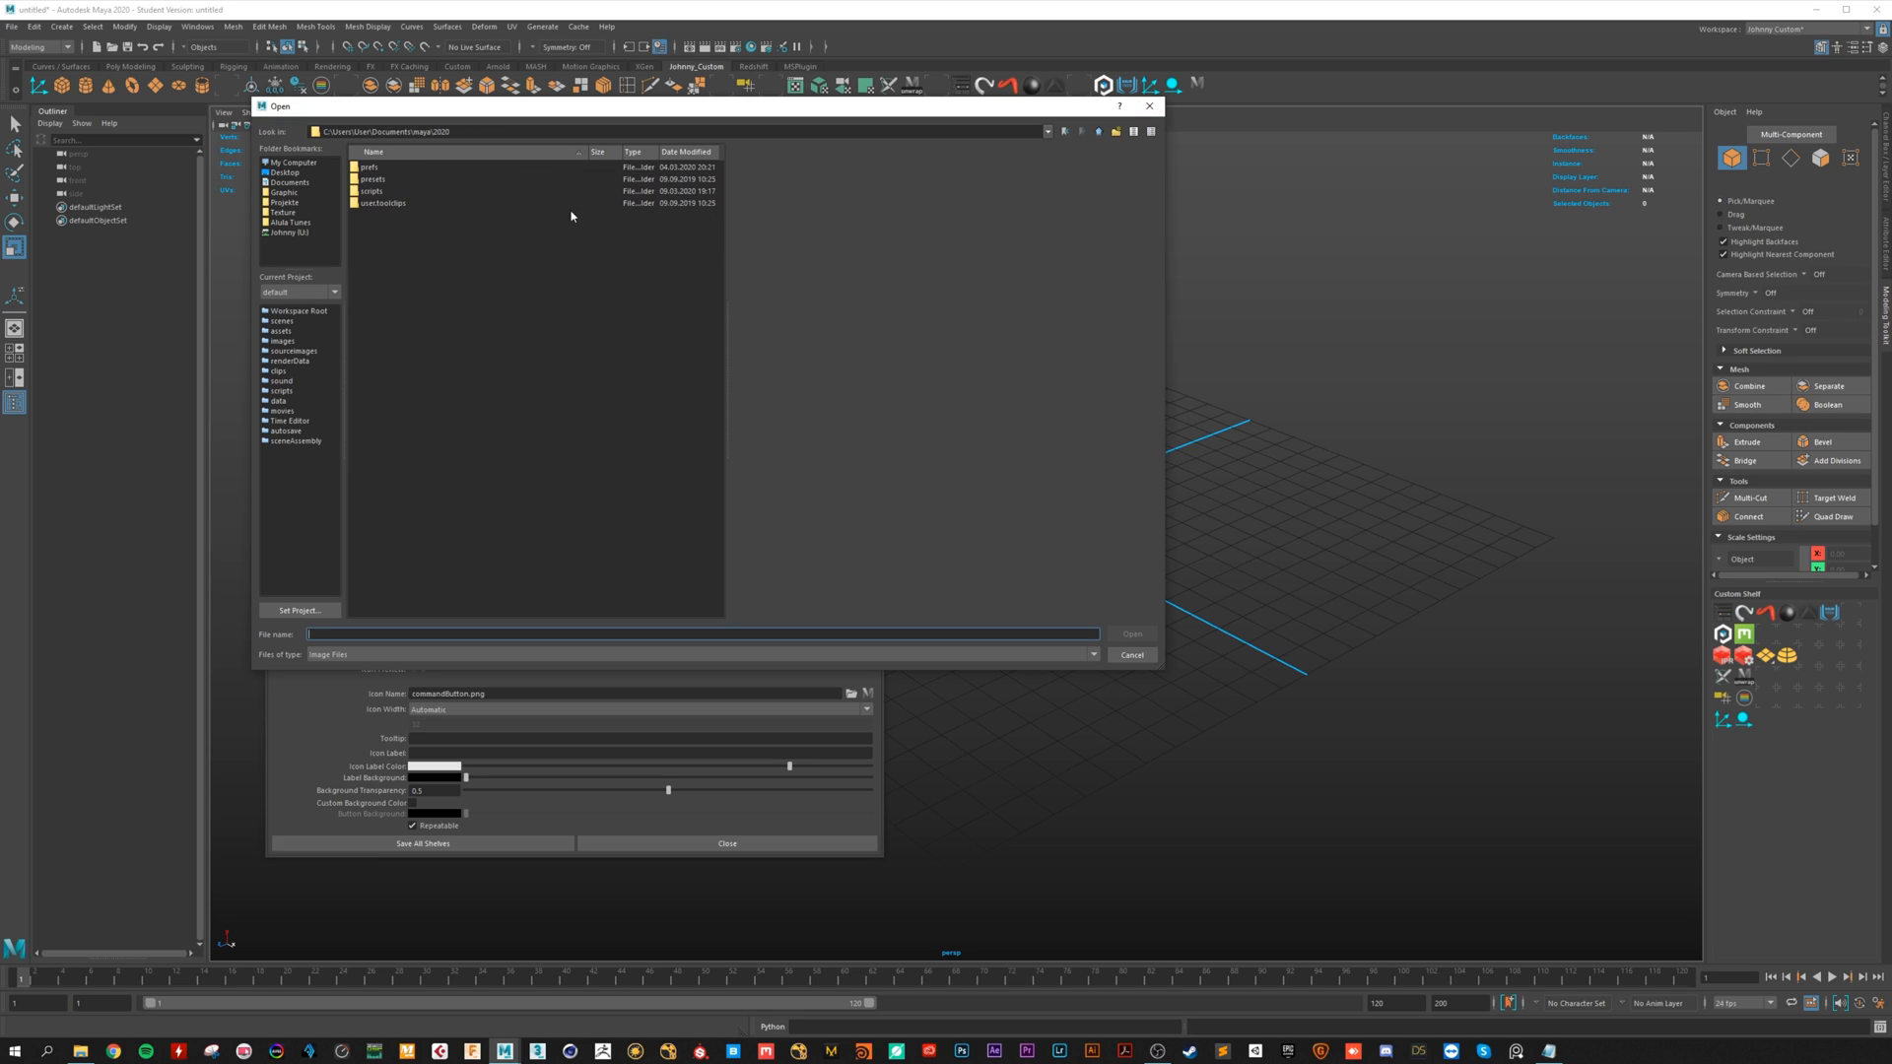
double_click(370, 190)
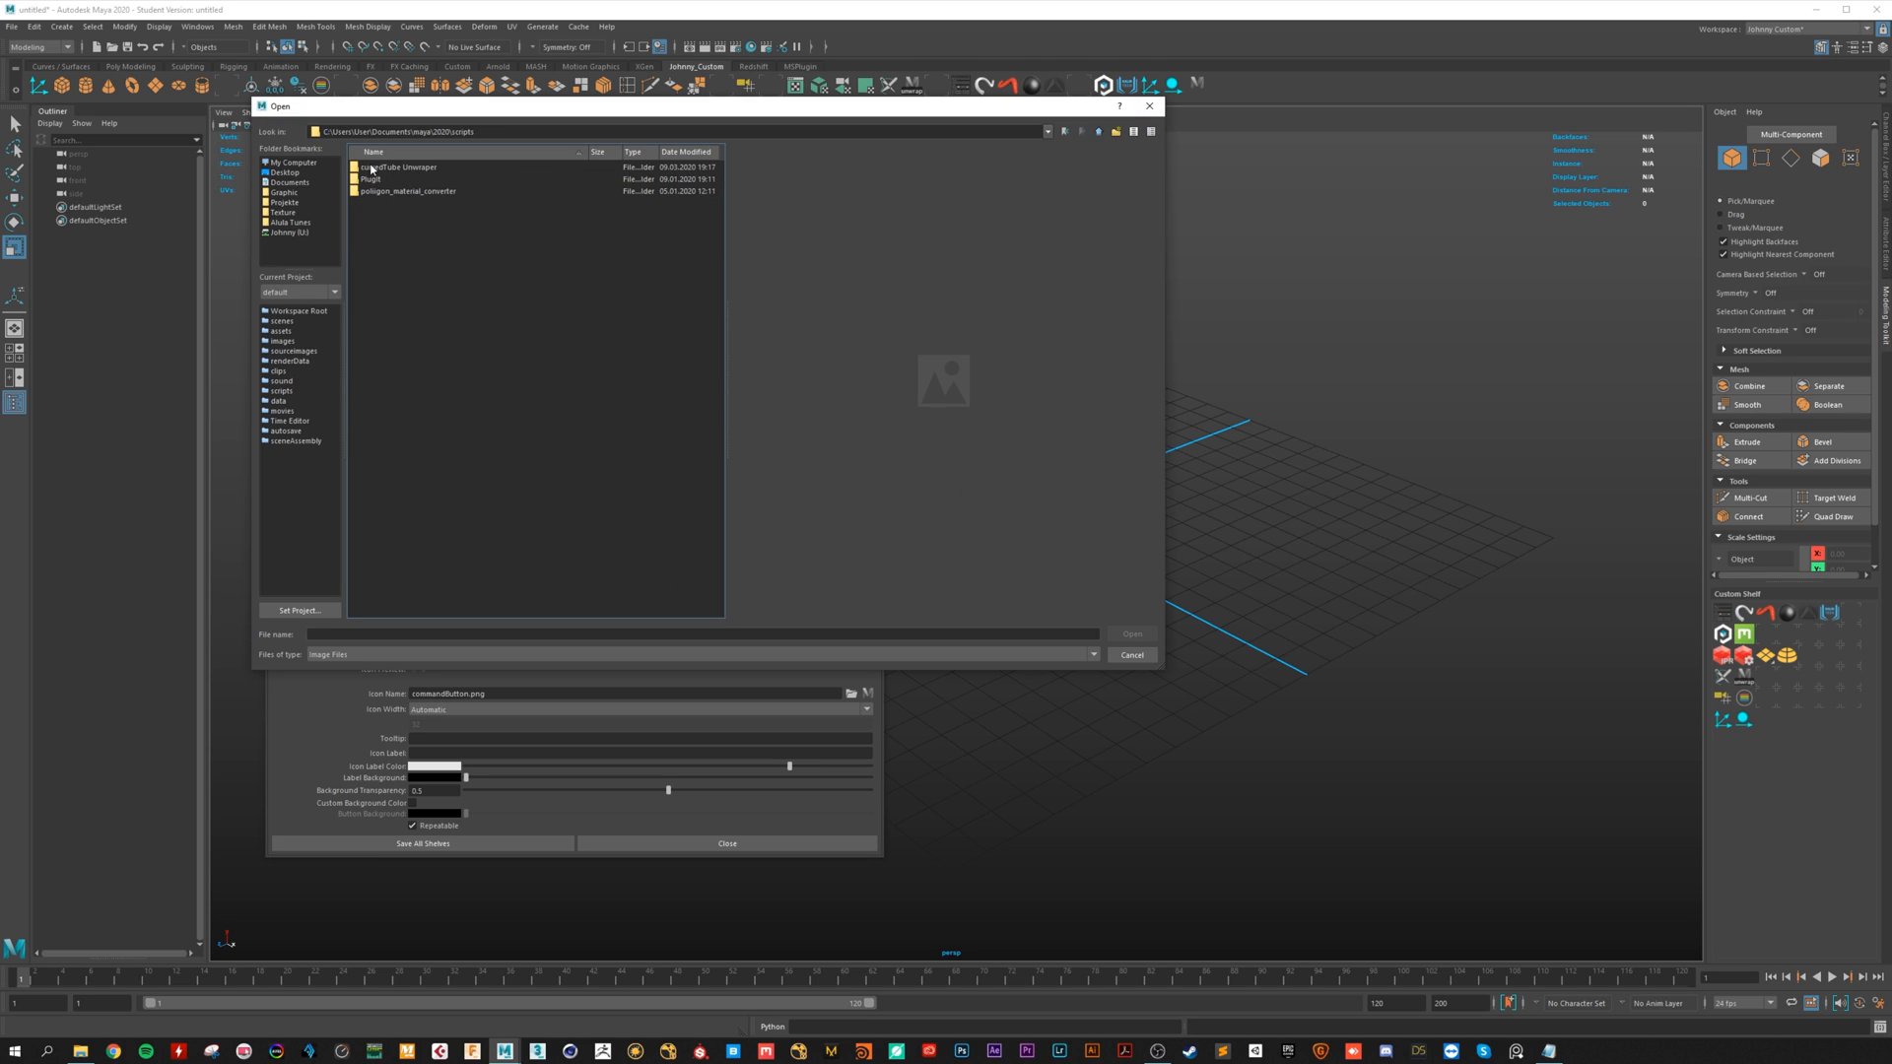
double_click(401, 166)
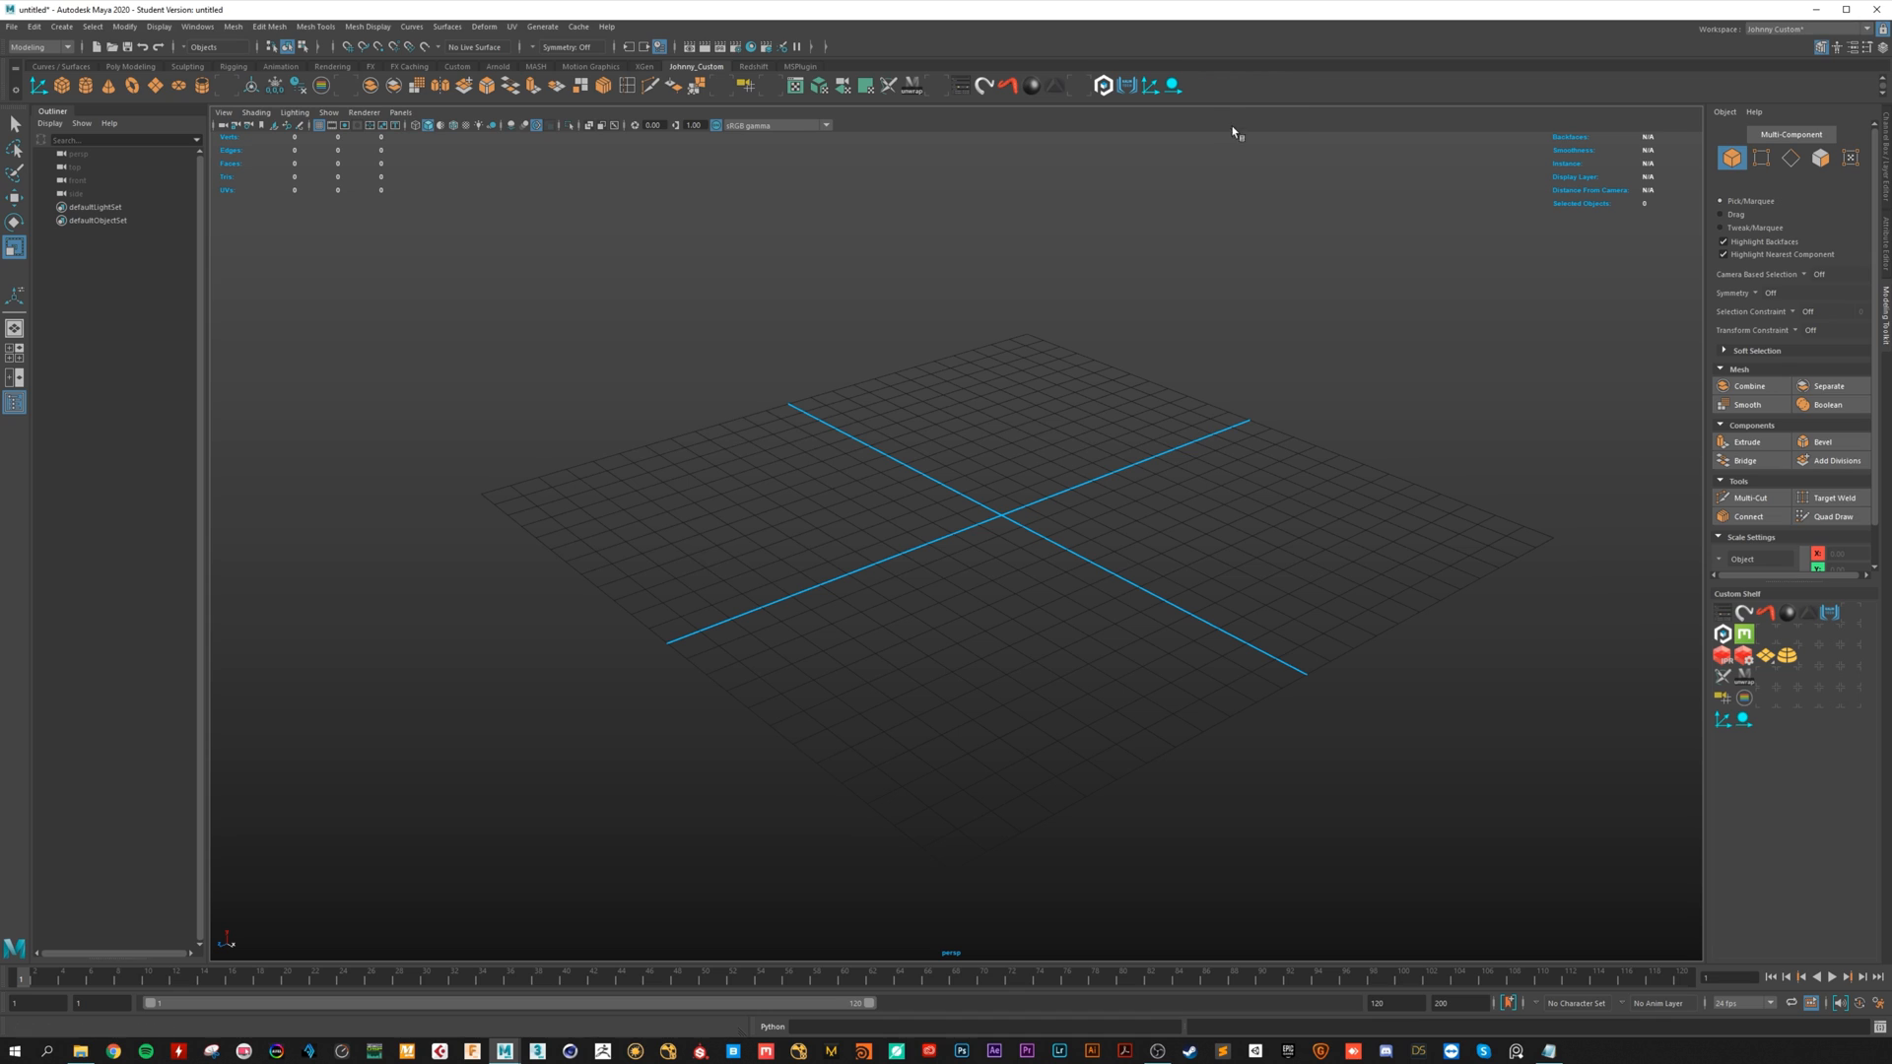
Step: Review the new unitize shelf button's command script, then close the Shelf Editor
right_click(1170, 91)
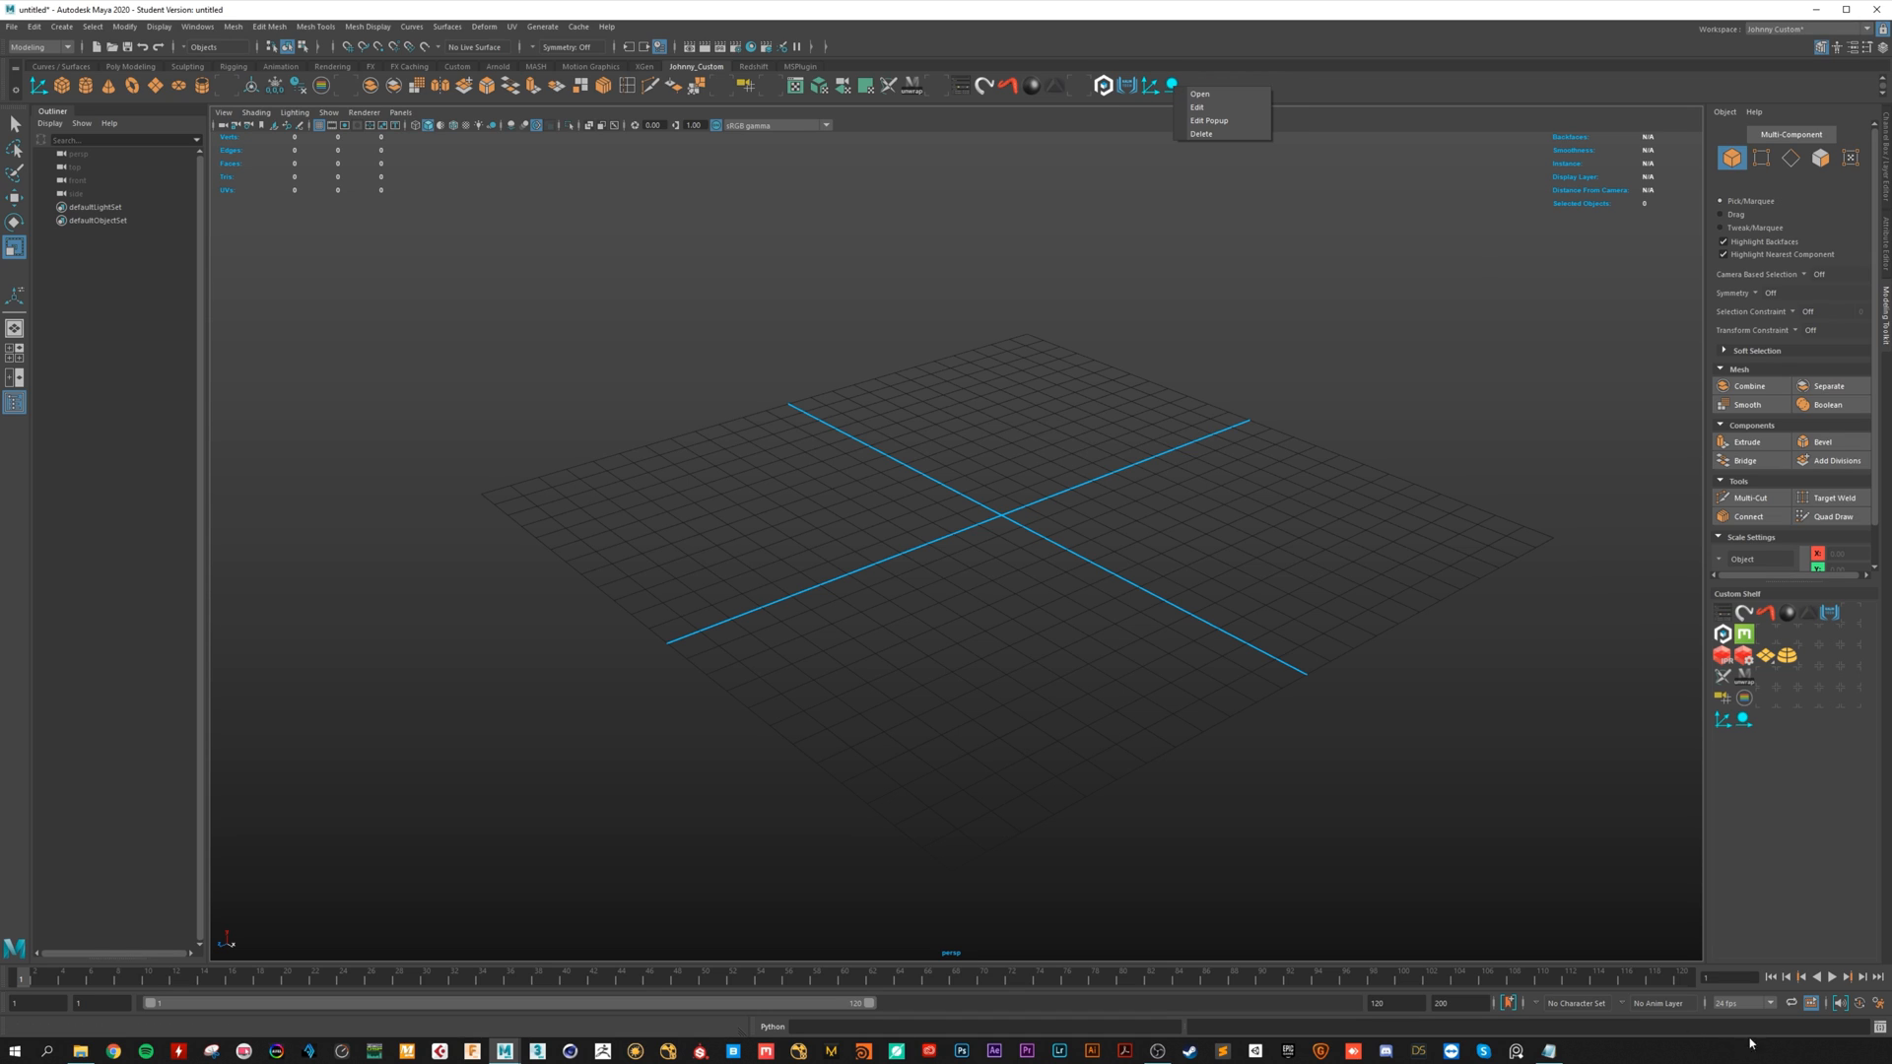
click(1199, 108)
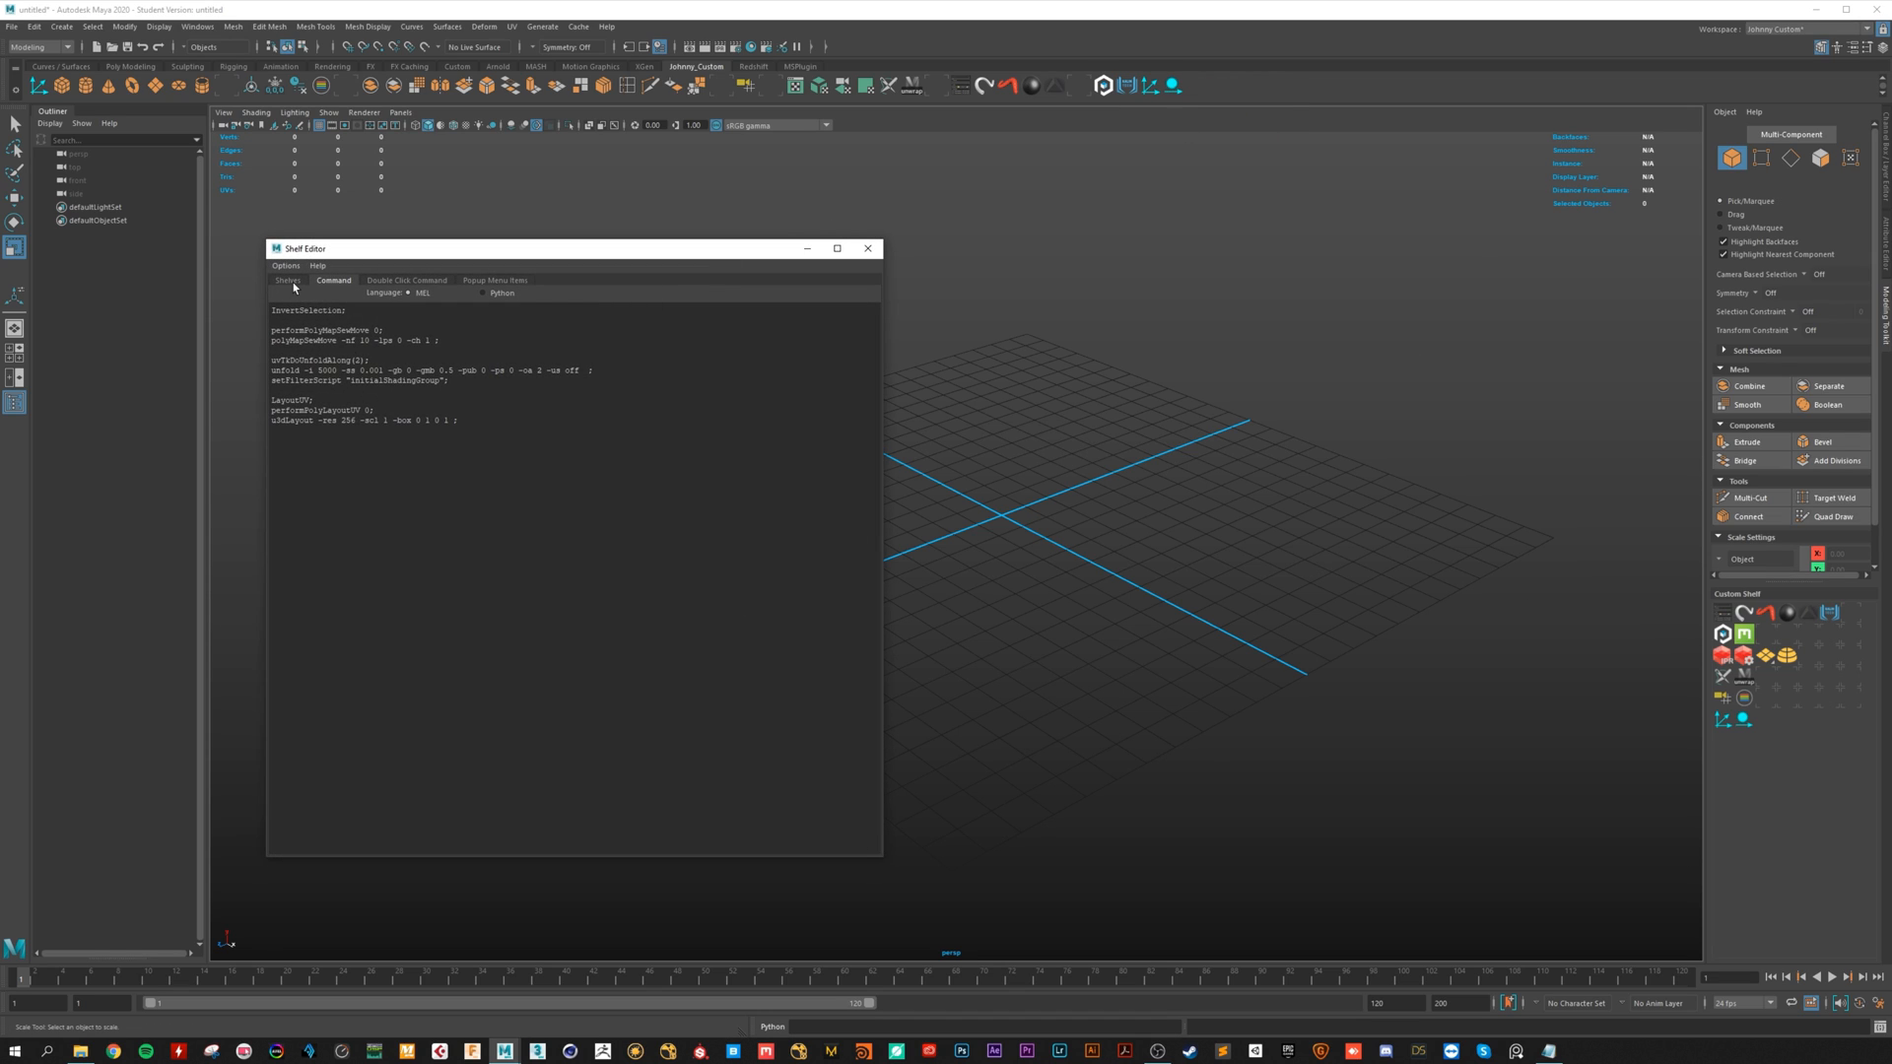
click(287, 280)
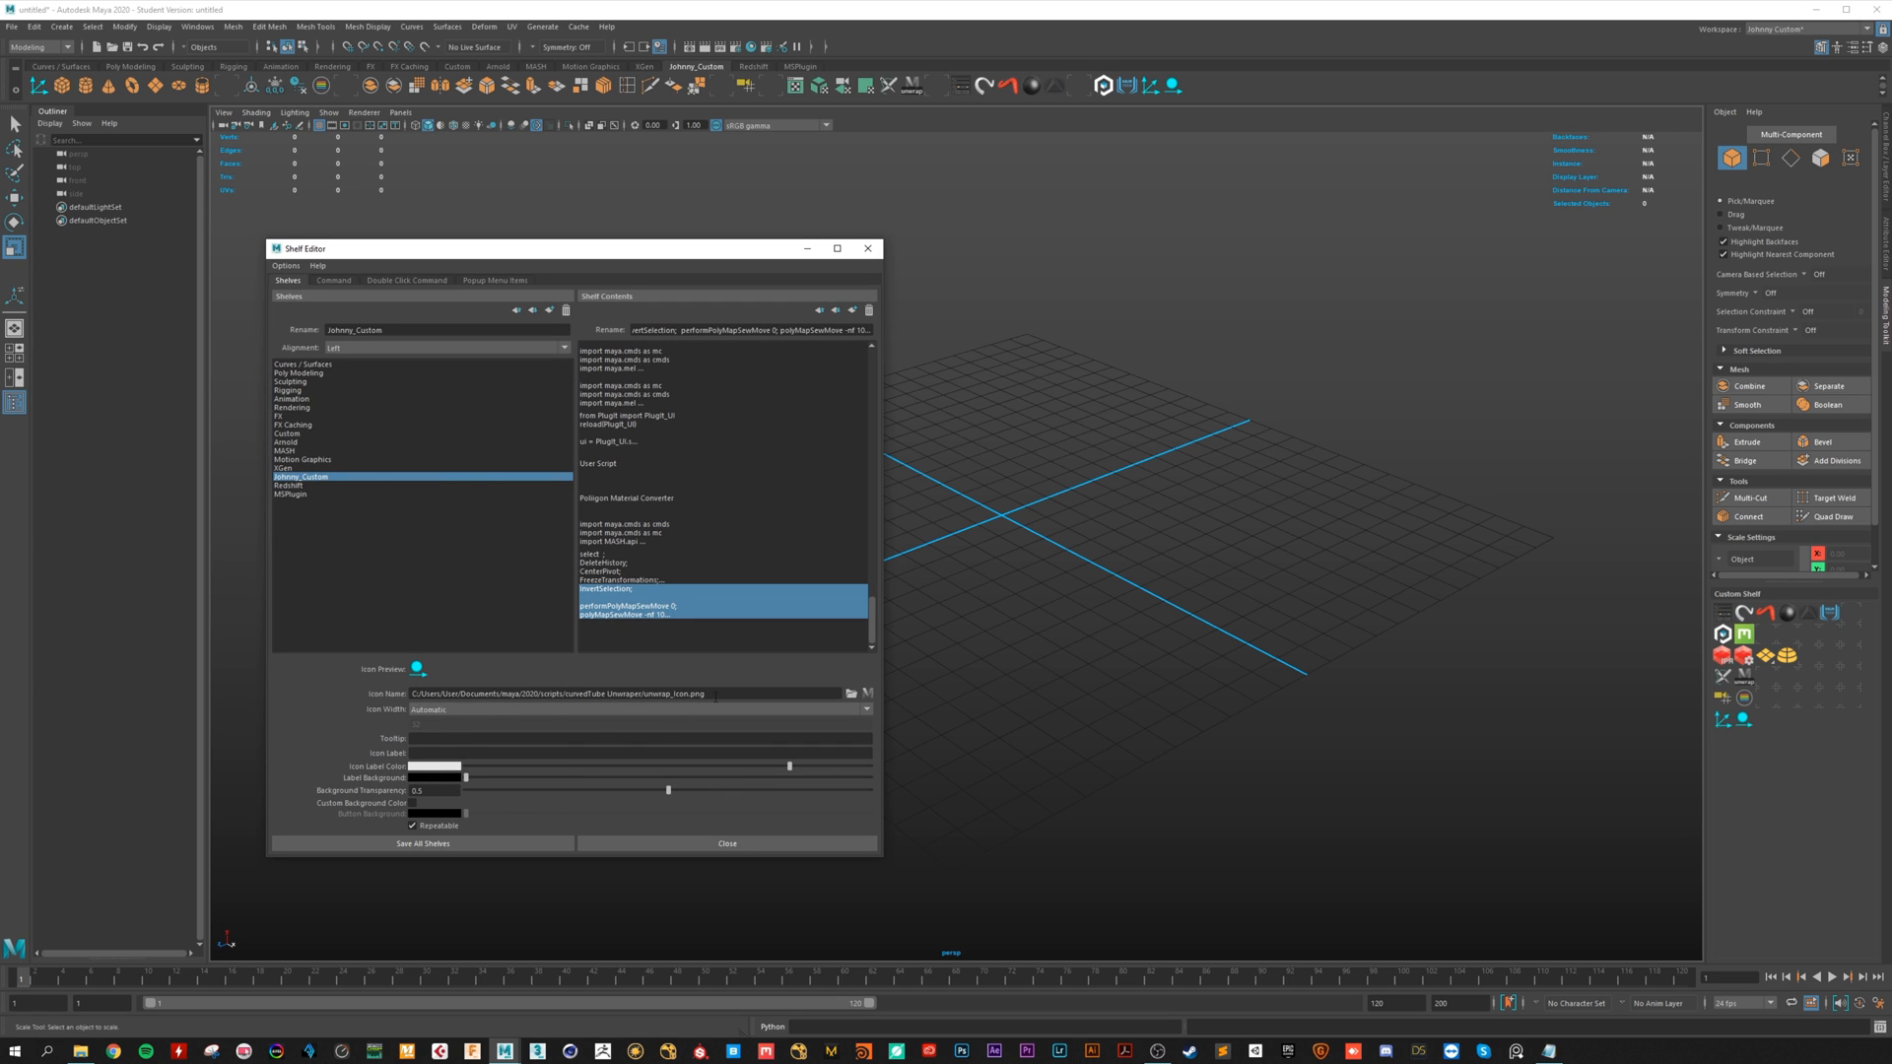
click(726, 844)
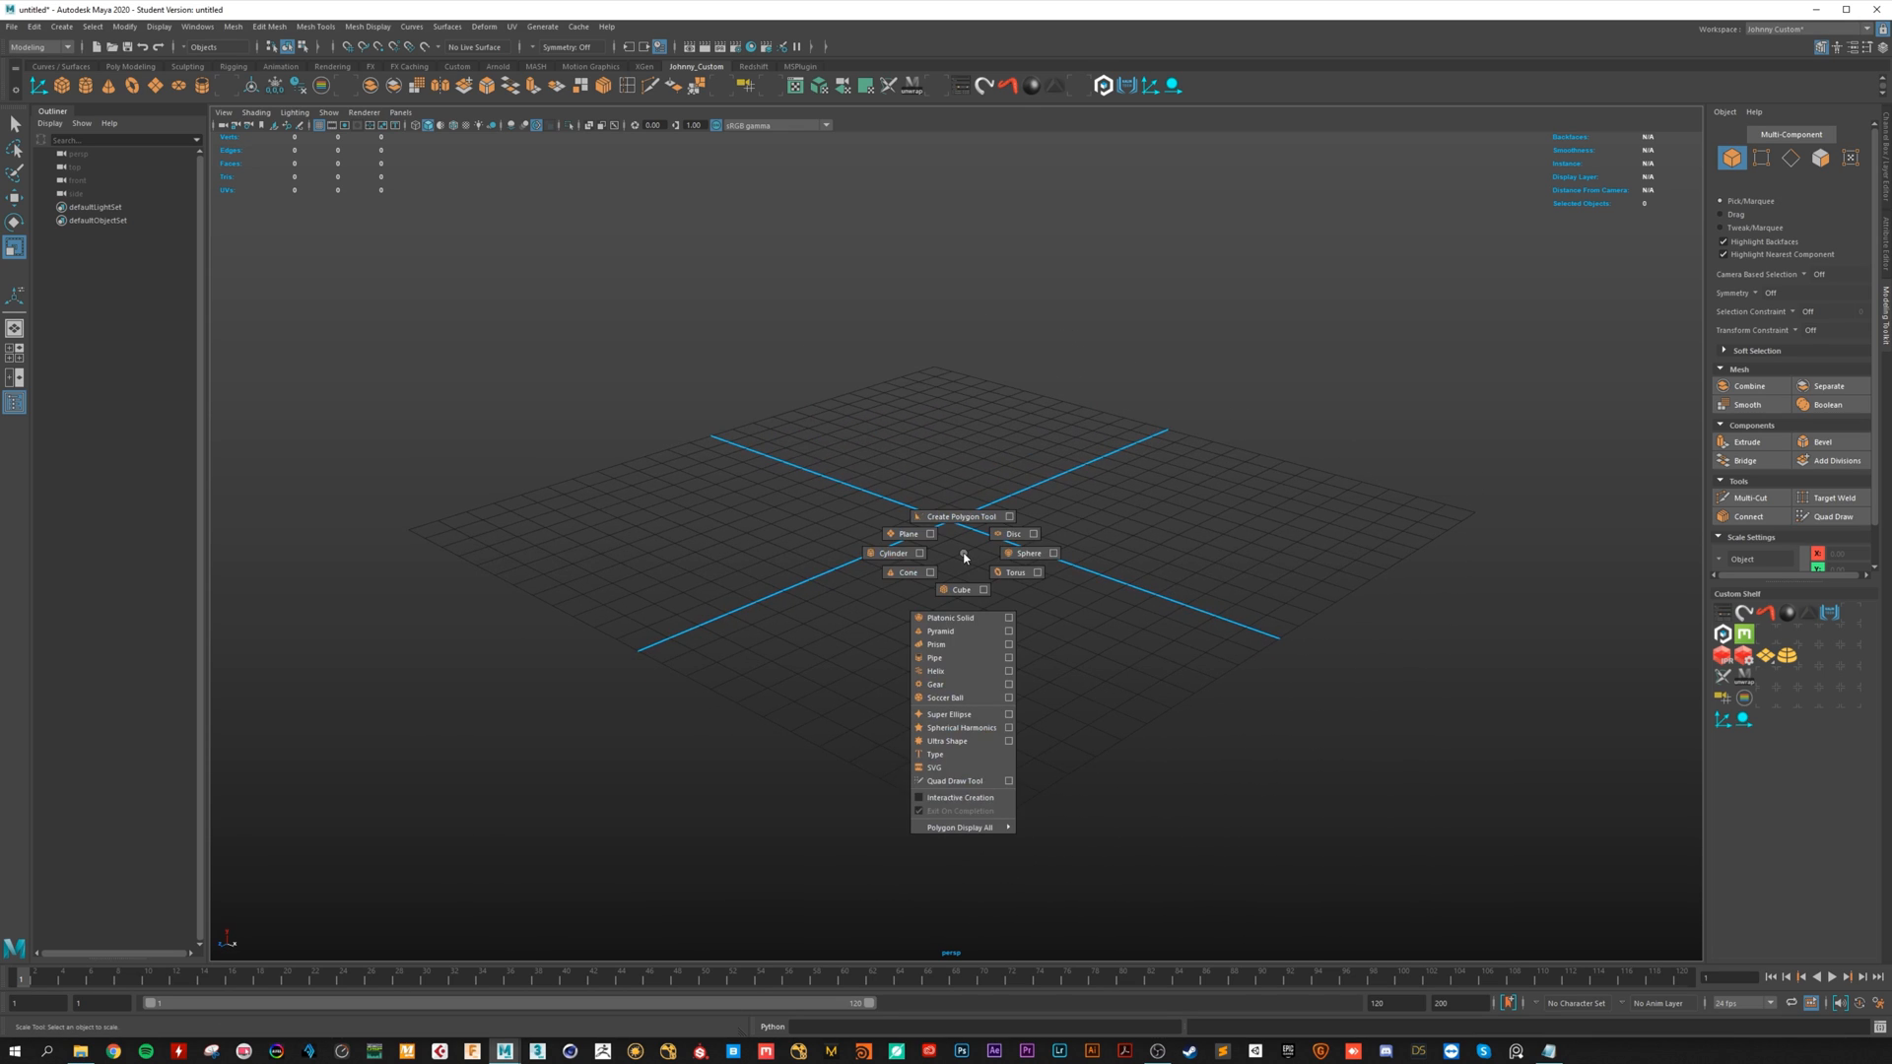
Step: Create a torus elbow, rotate it into position, and bridge the two open tube ends
click(1014, 571)
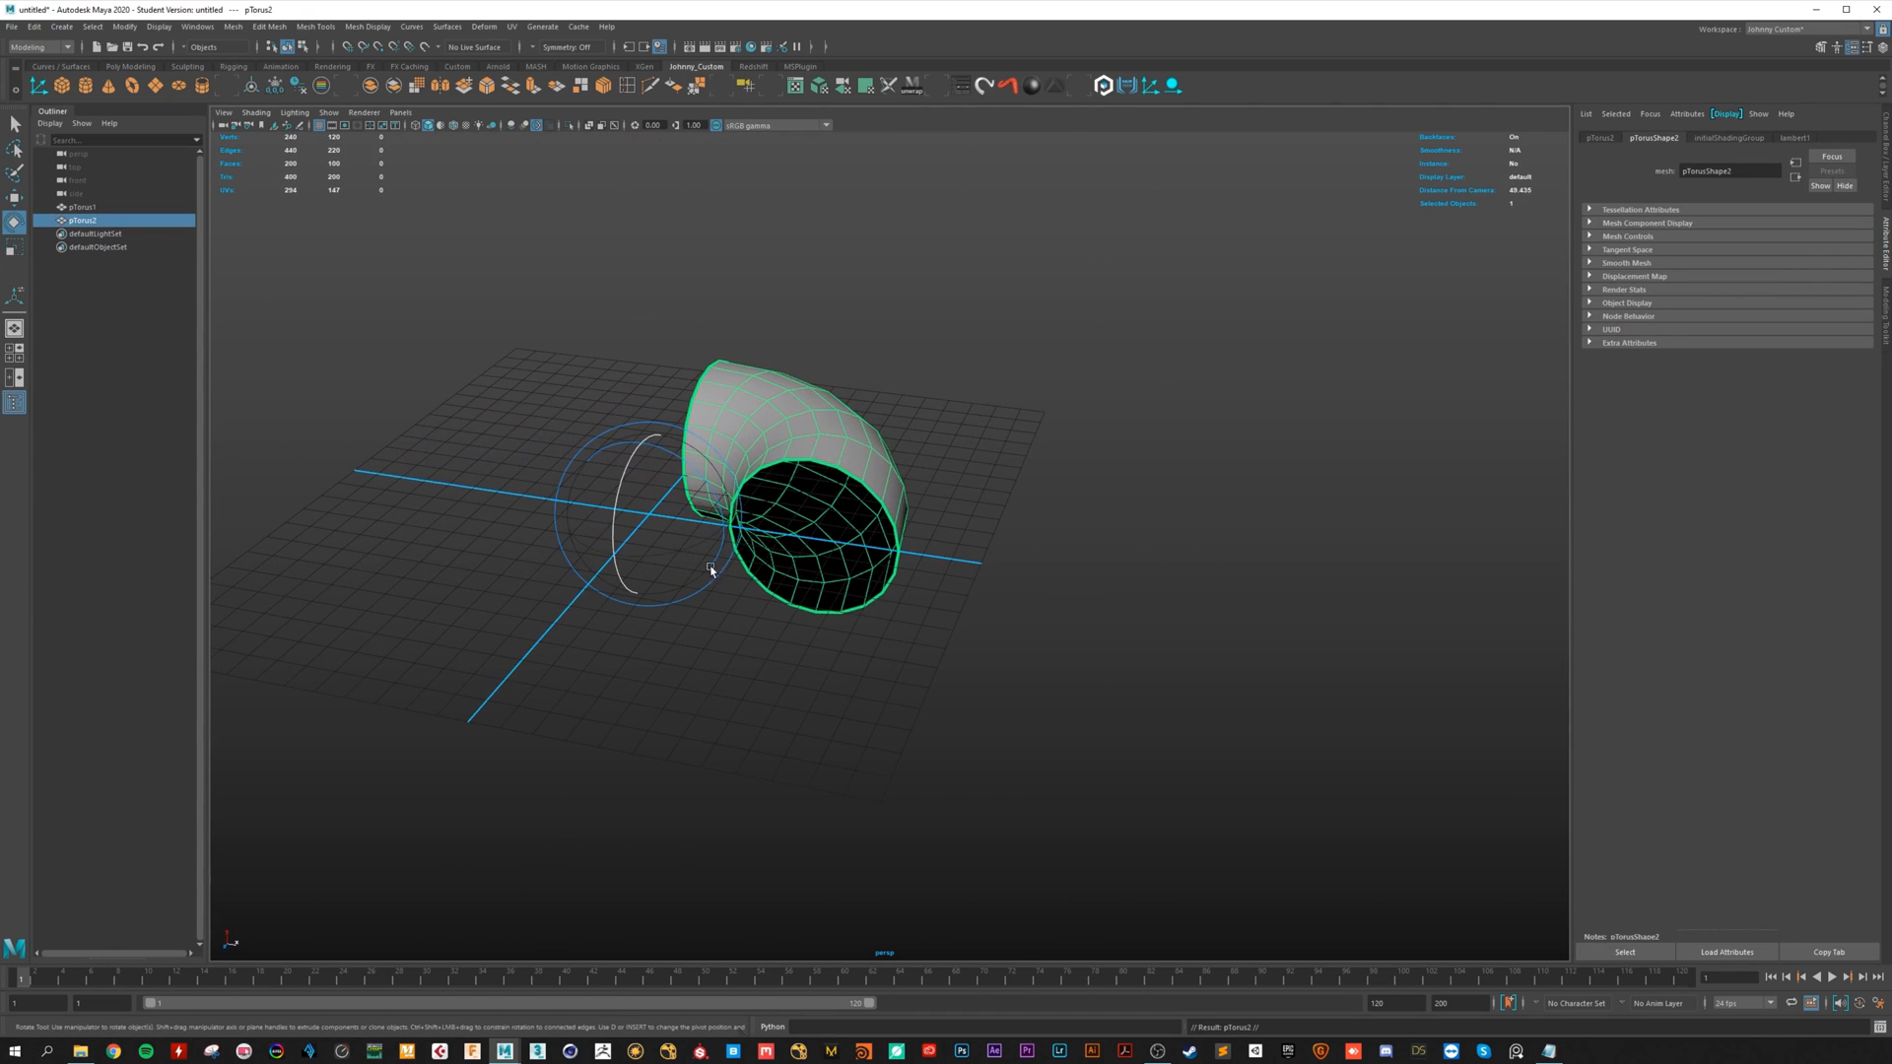
drag(712, 567, 821, 506)
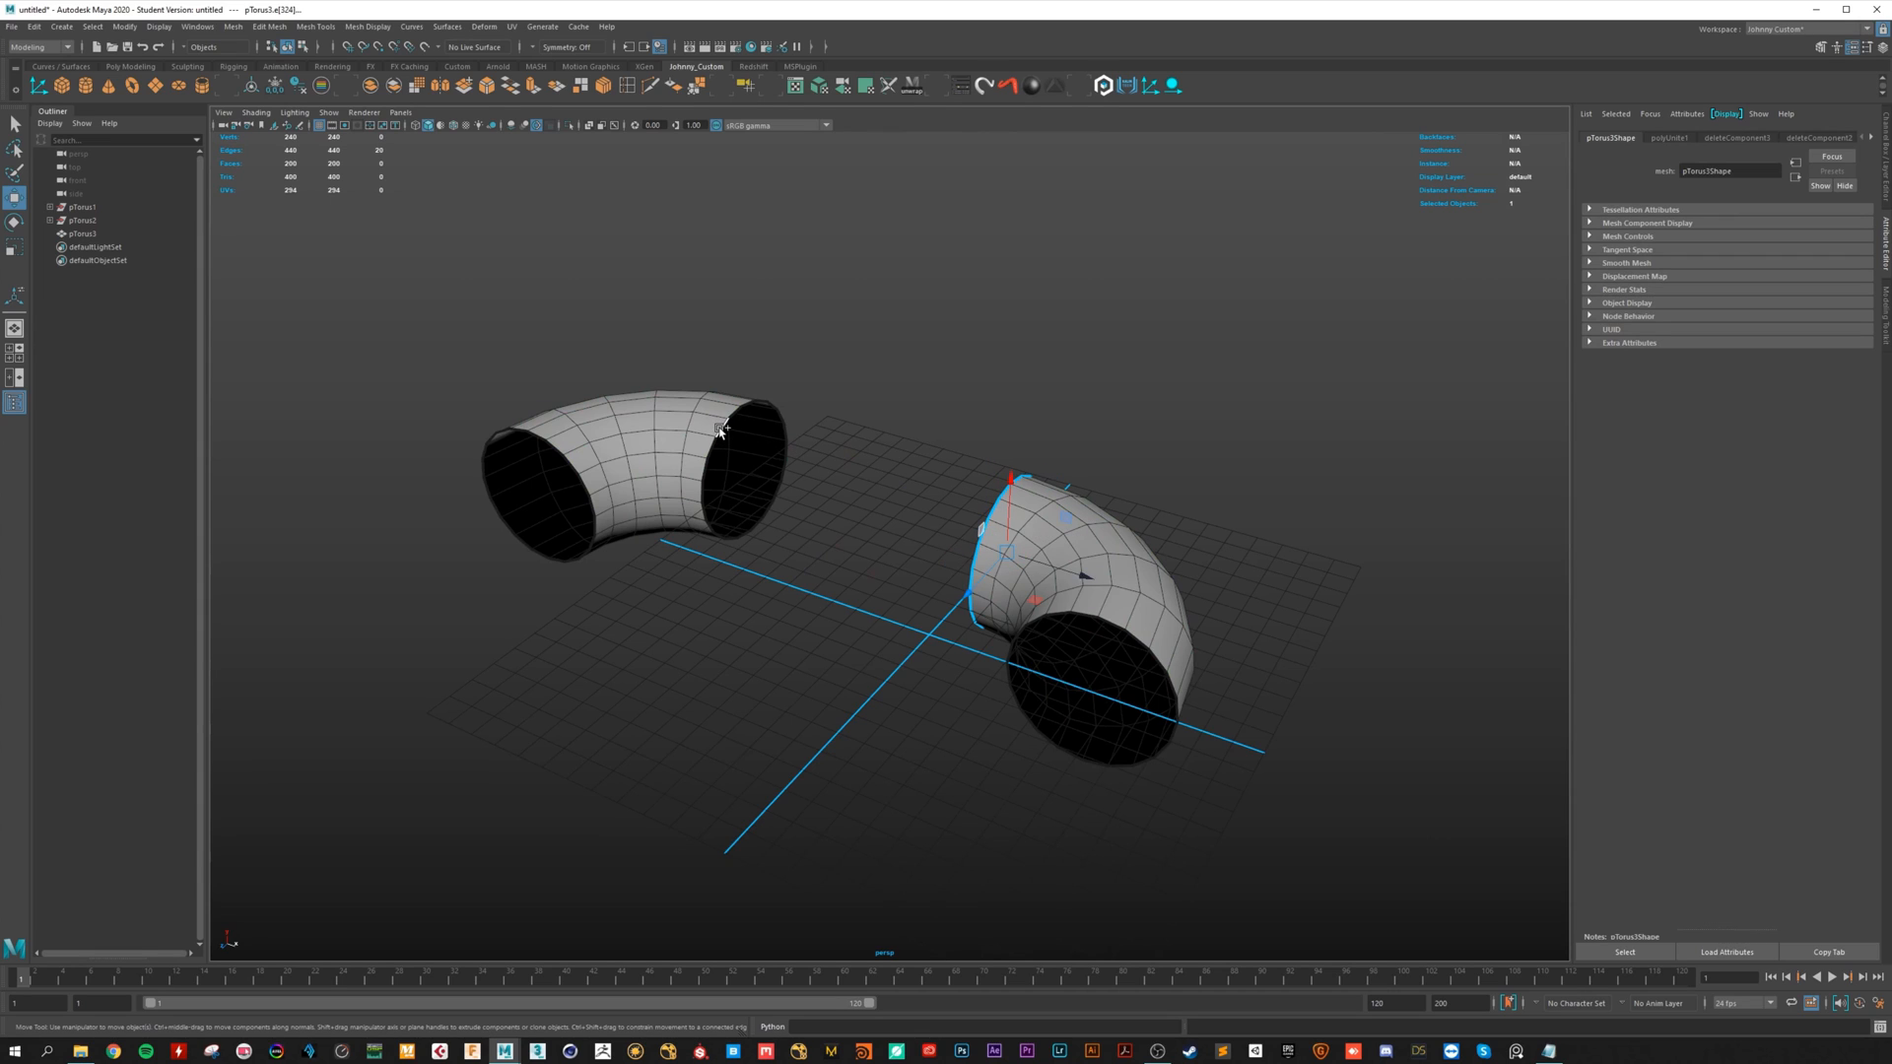
right_click(719, 432)
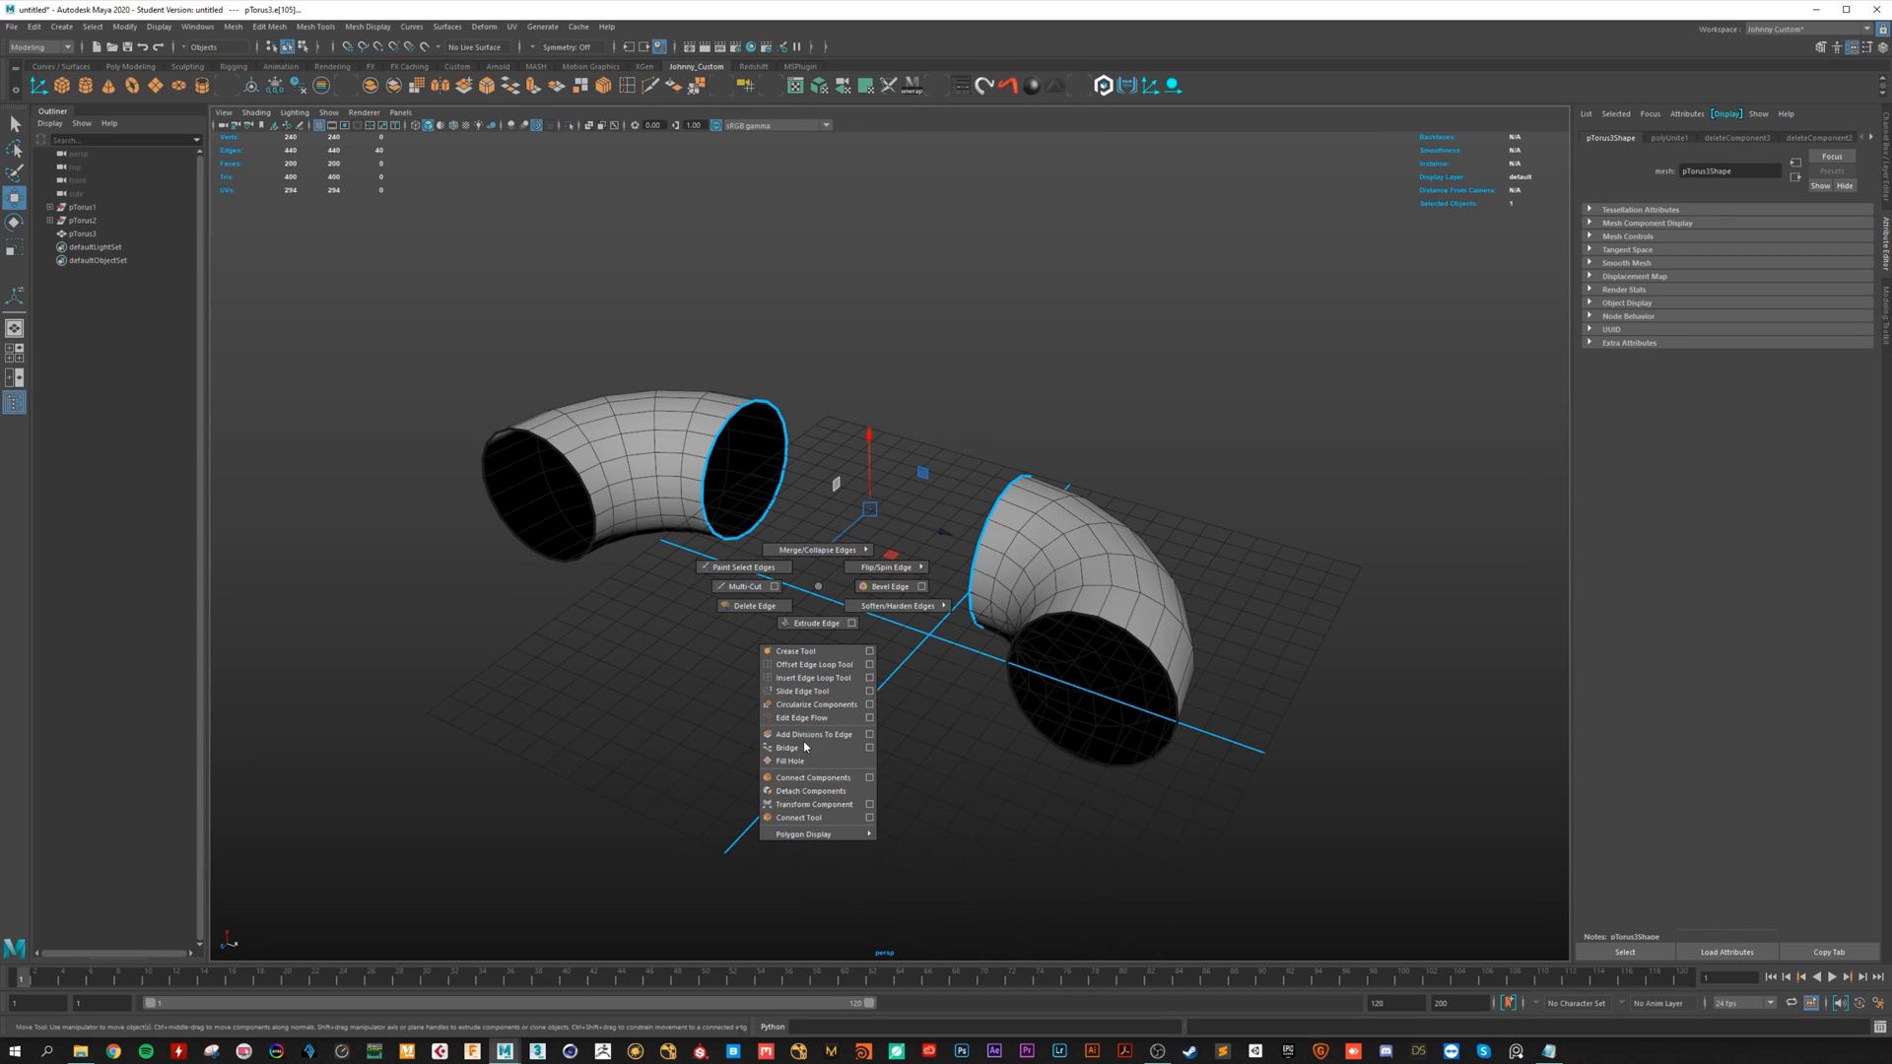
click(785, 747)
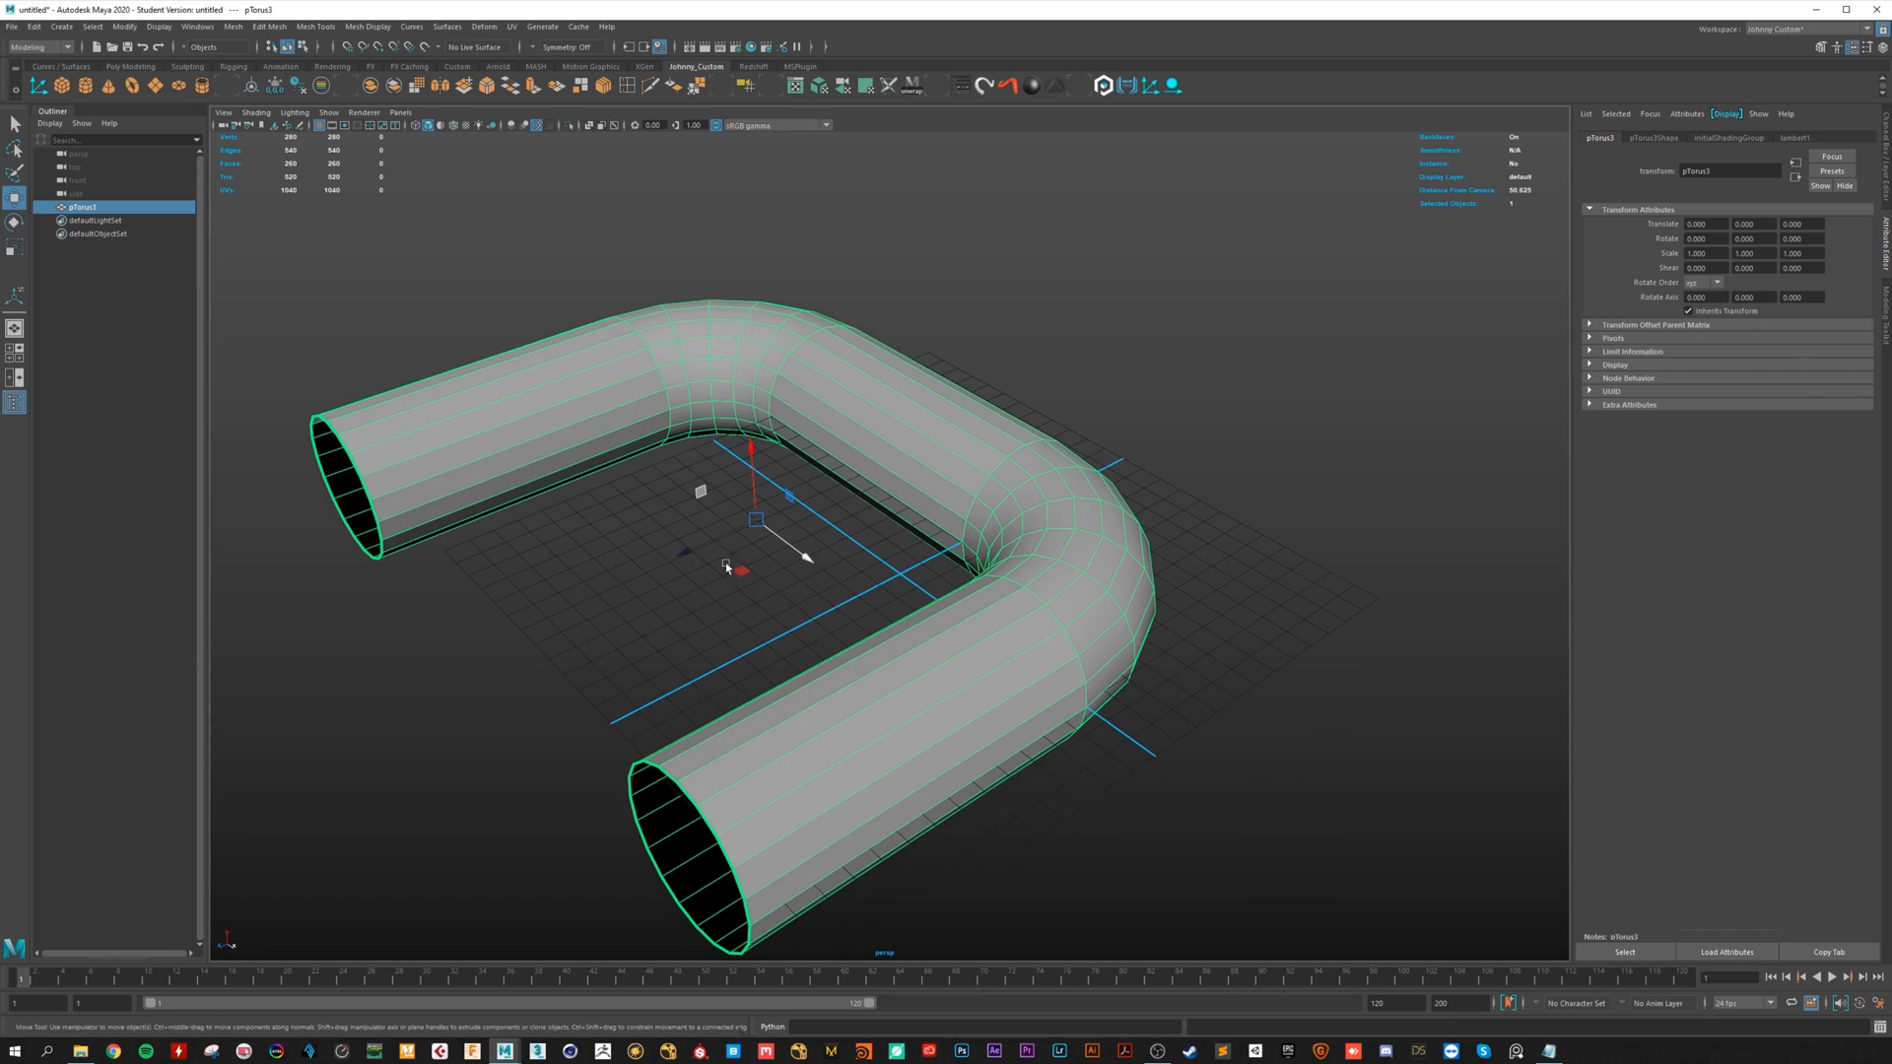
Step: Bring up the UV Editor over the viewport and show its Modify menu
click(512, 26)
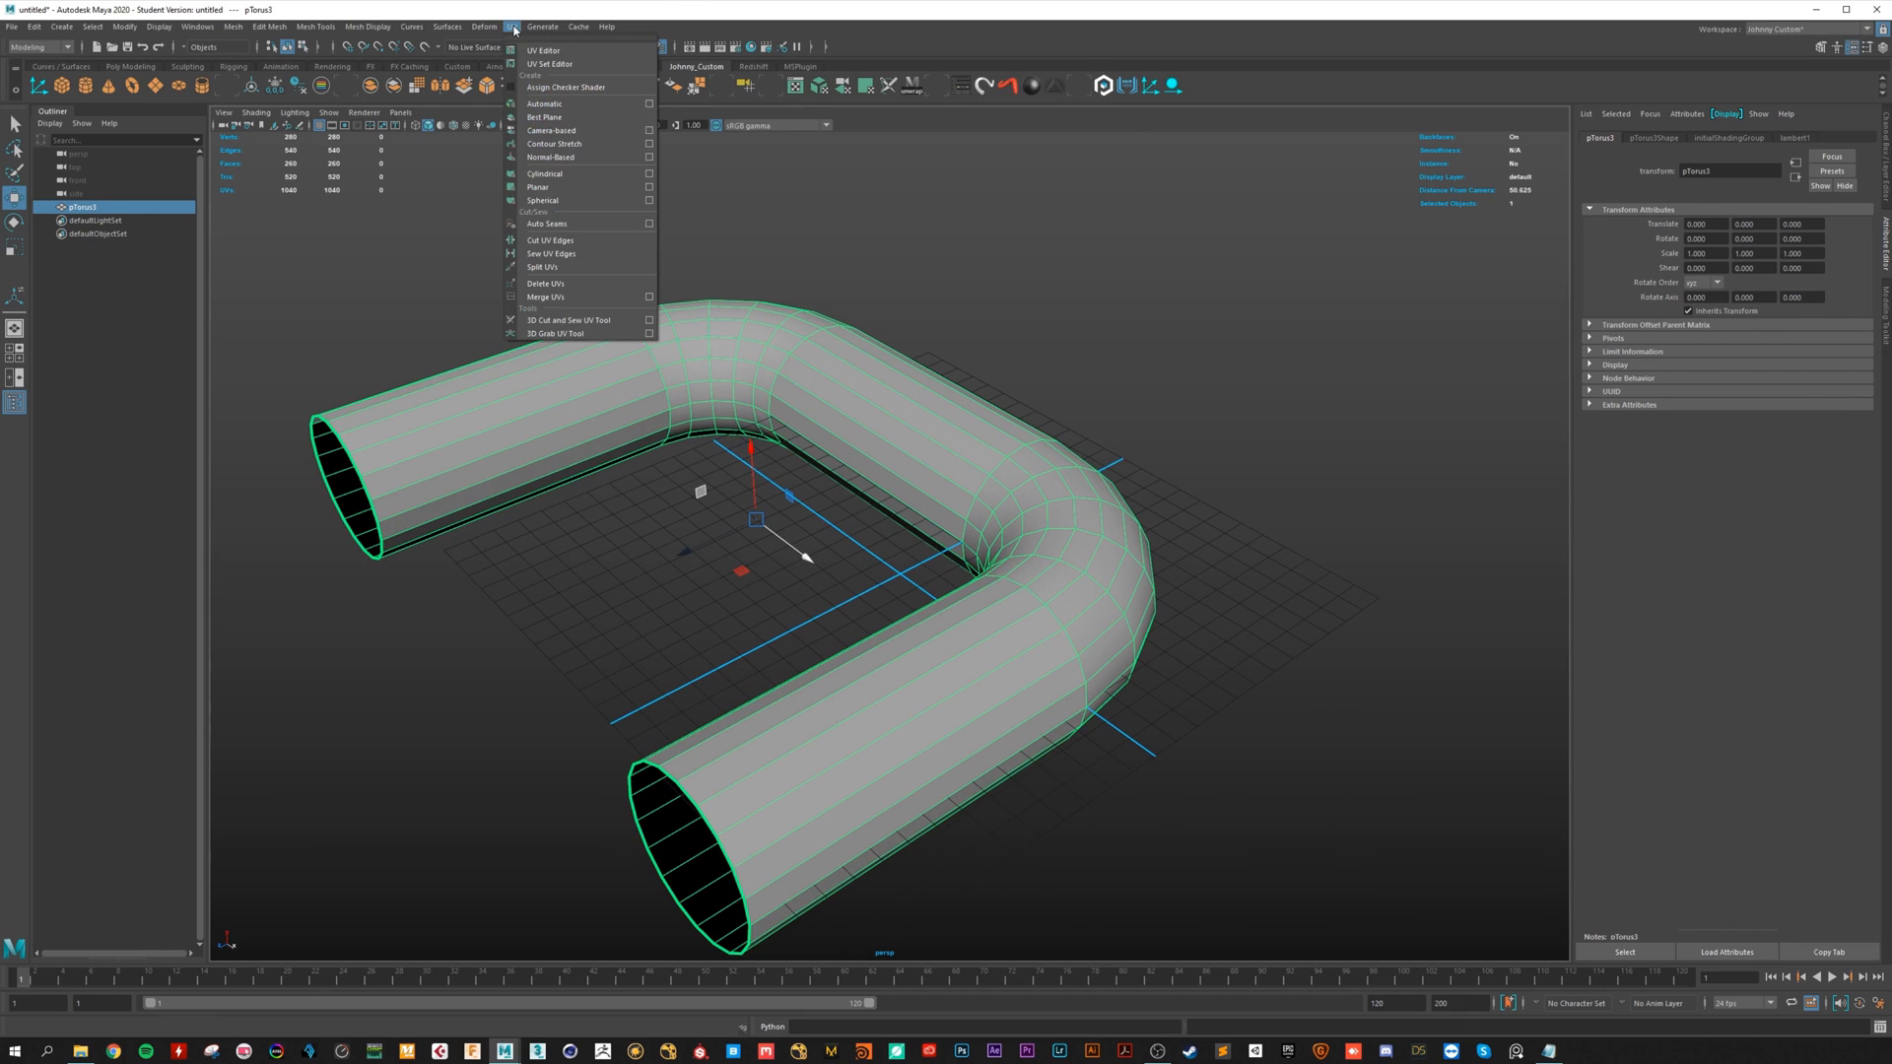
click(544, 50)
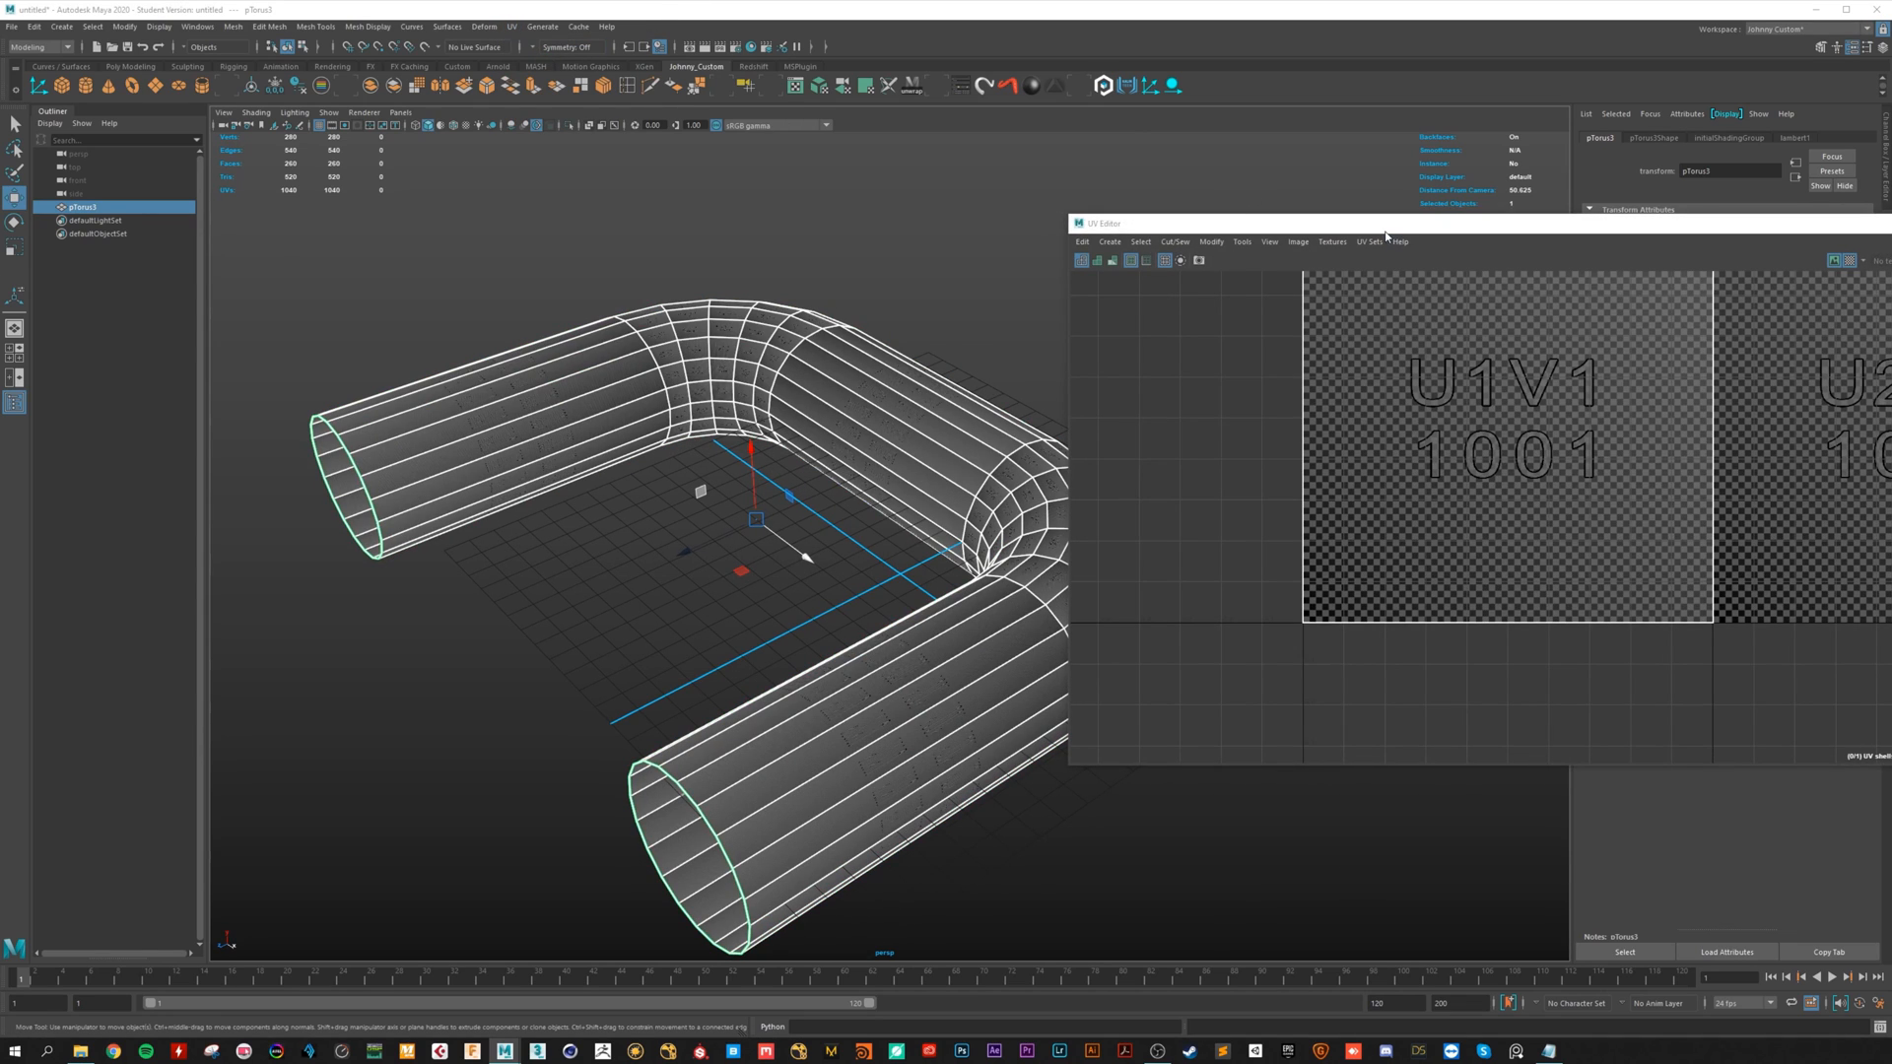
drag(1388, 222, 1110, 215)
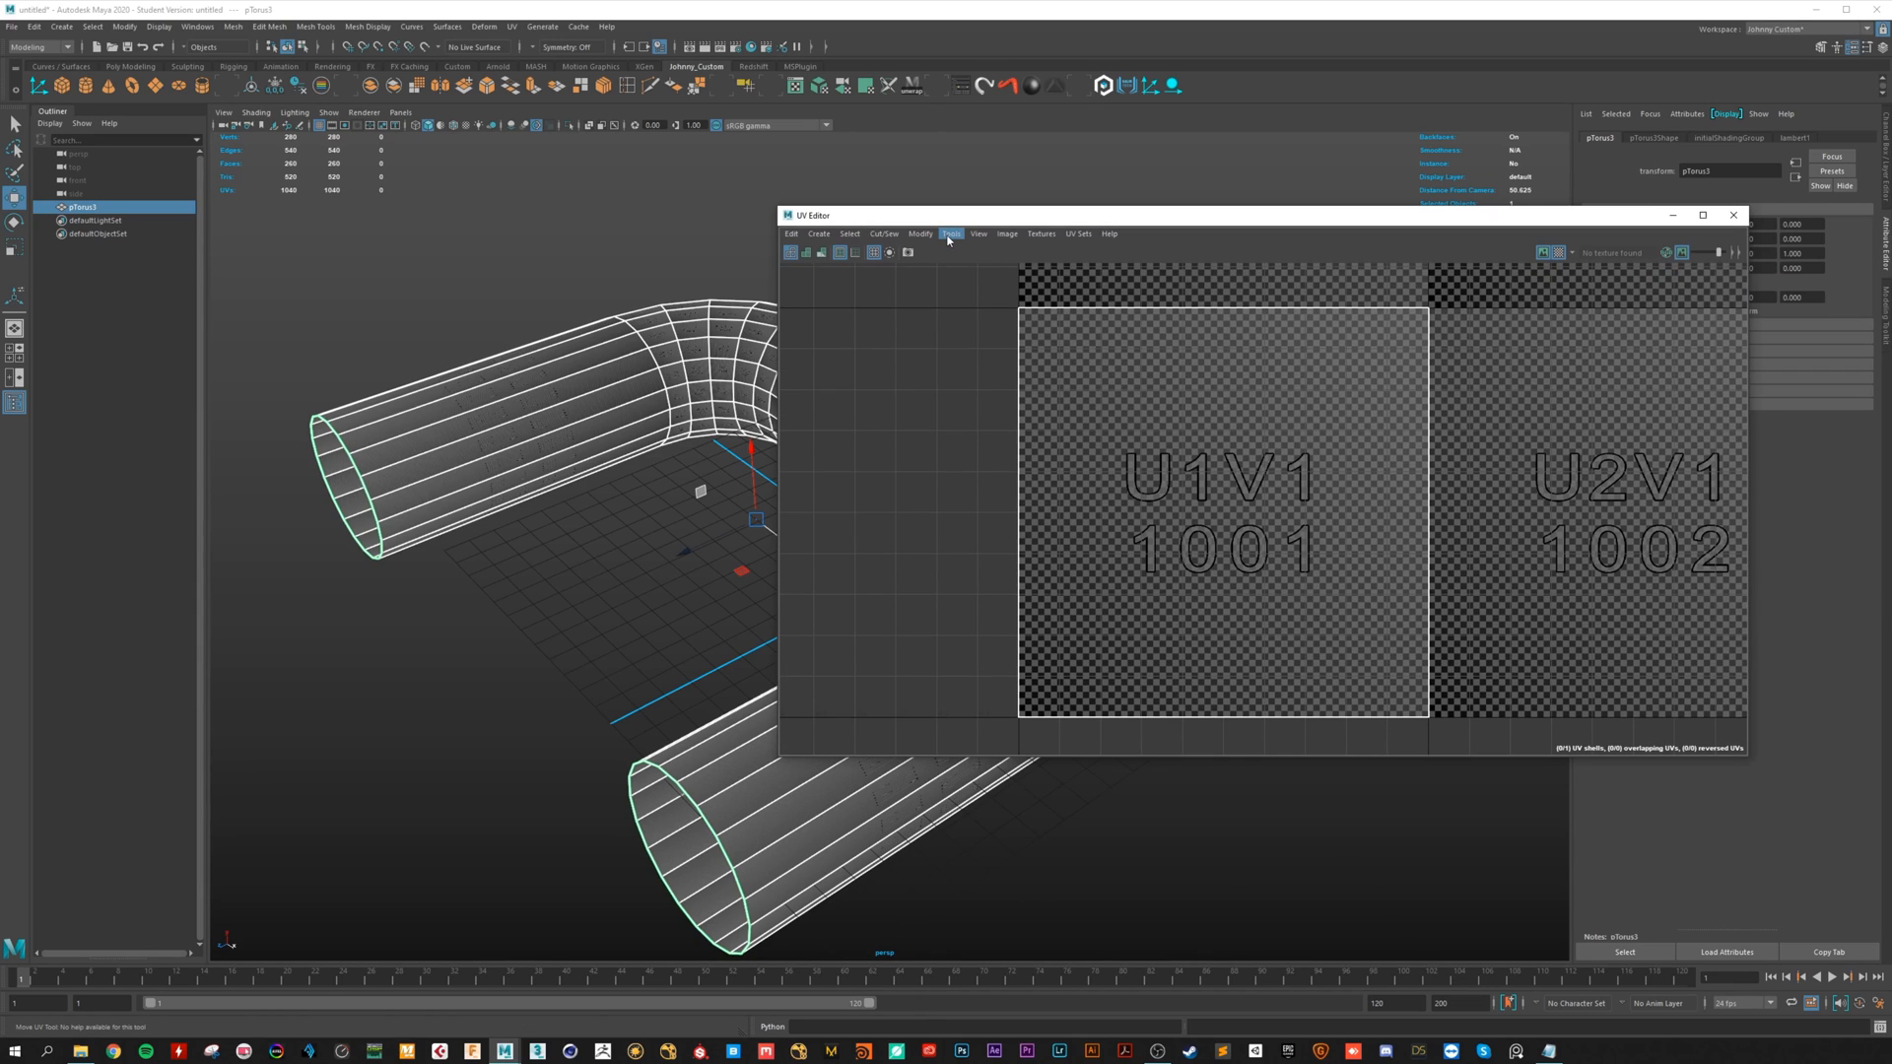
click(919, 234)
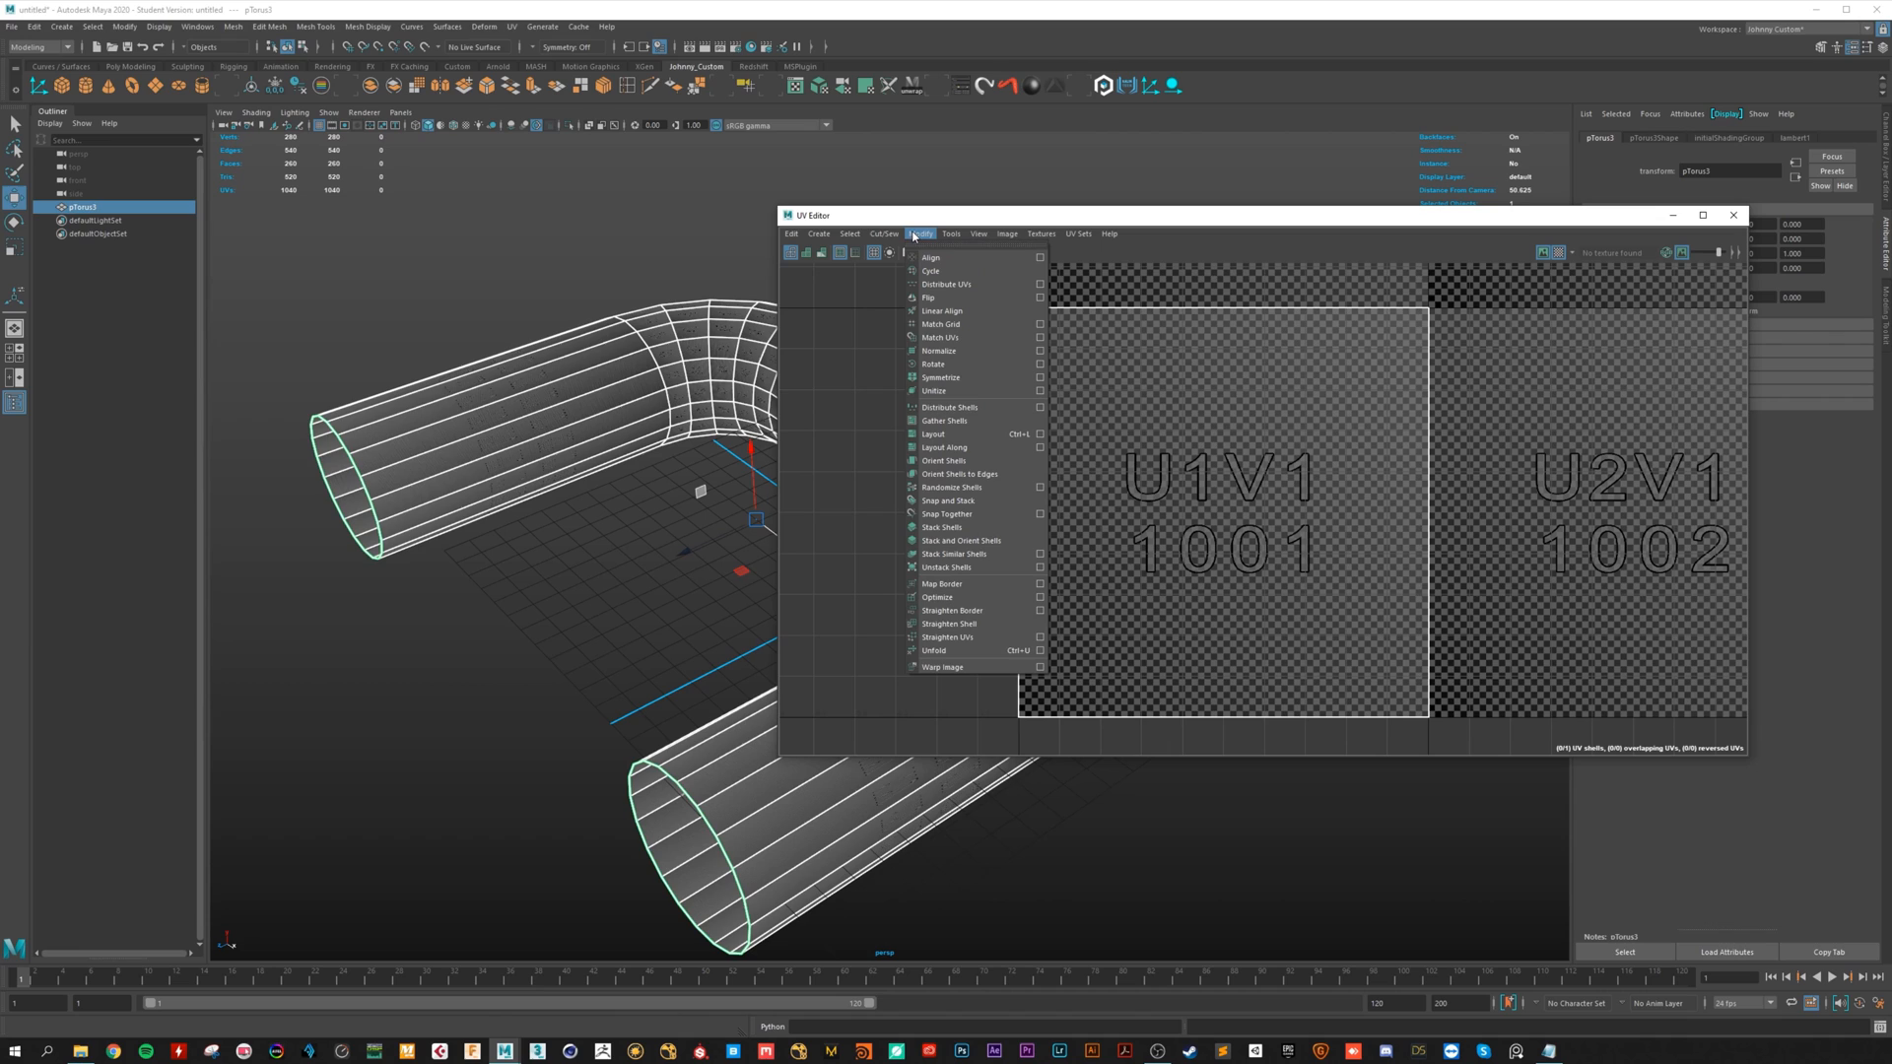
mouse_move(1365, 255)
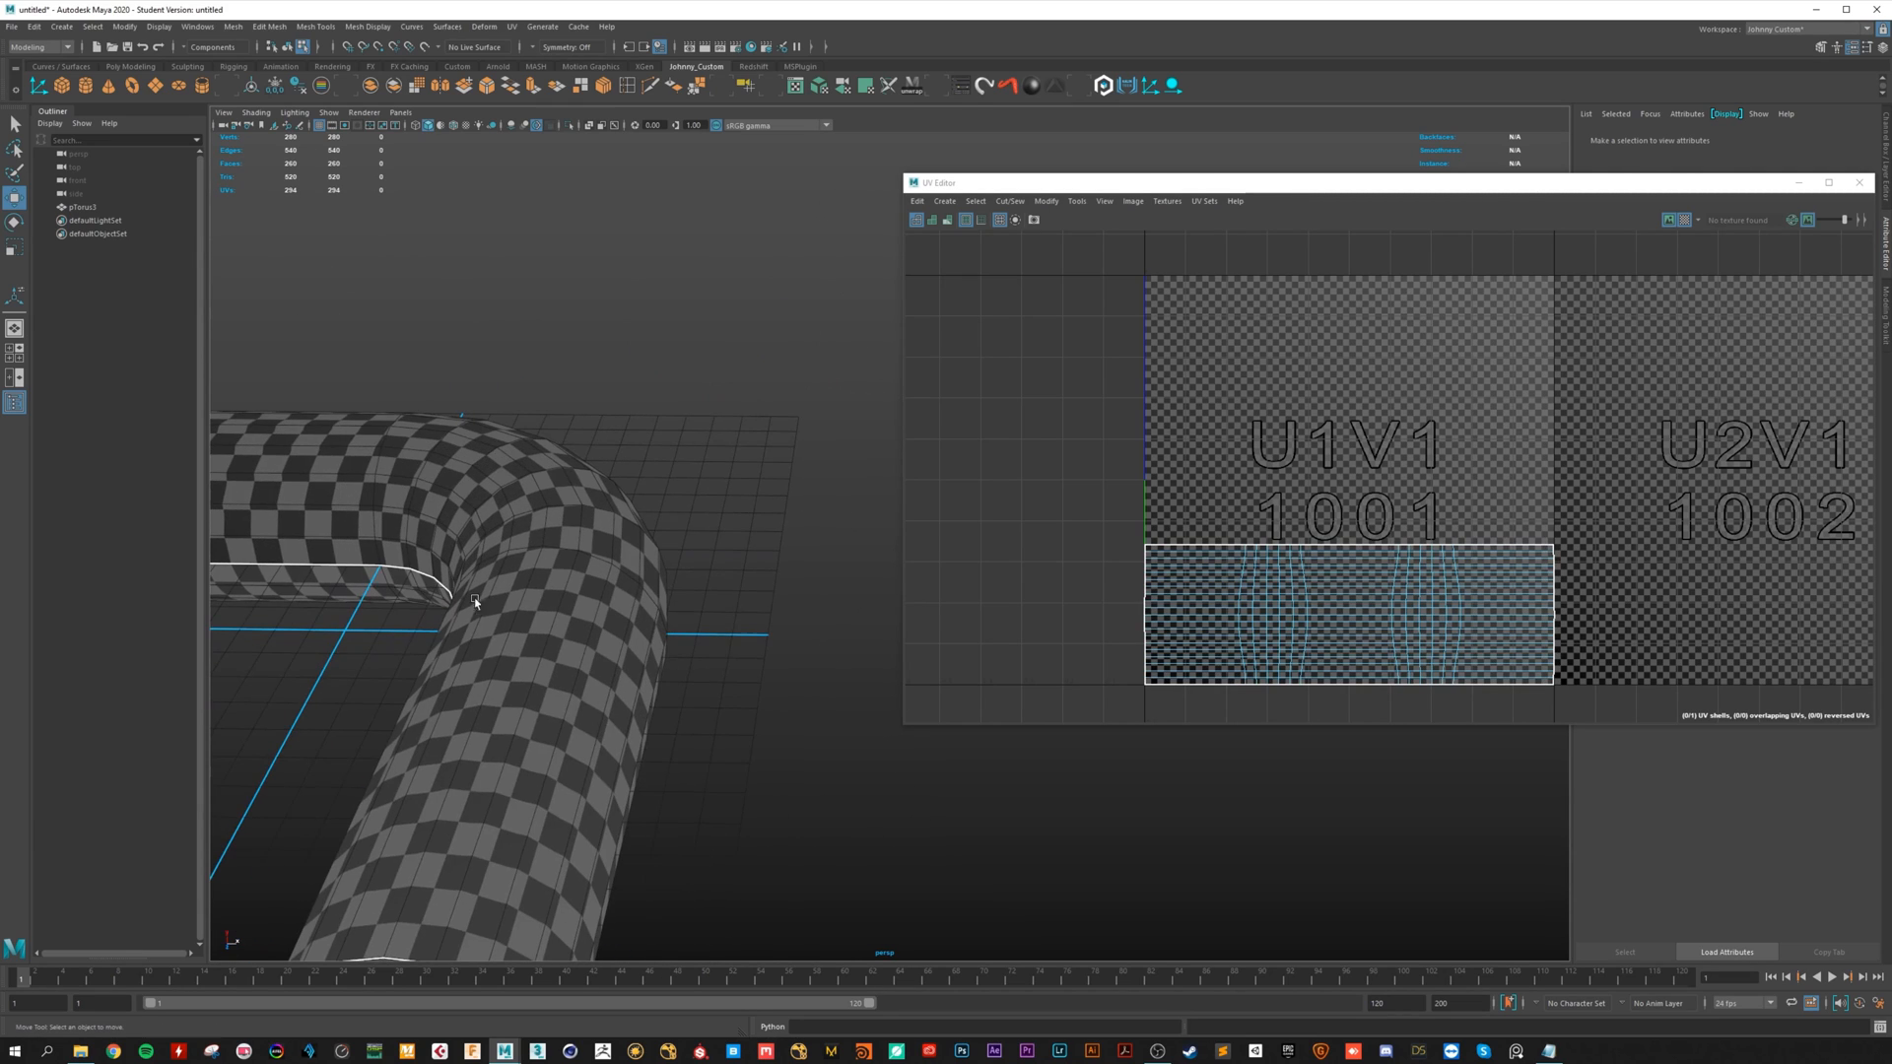
mouse_move(1248, 645)
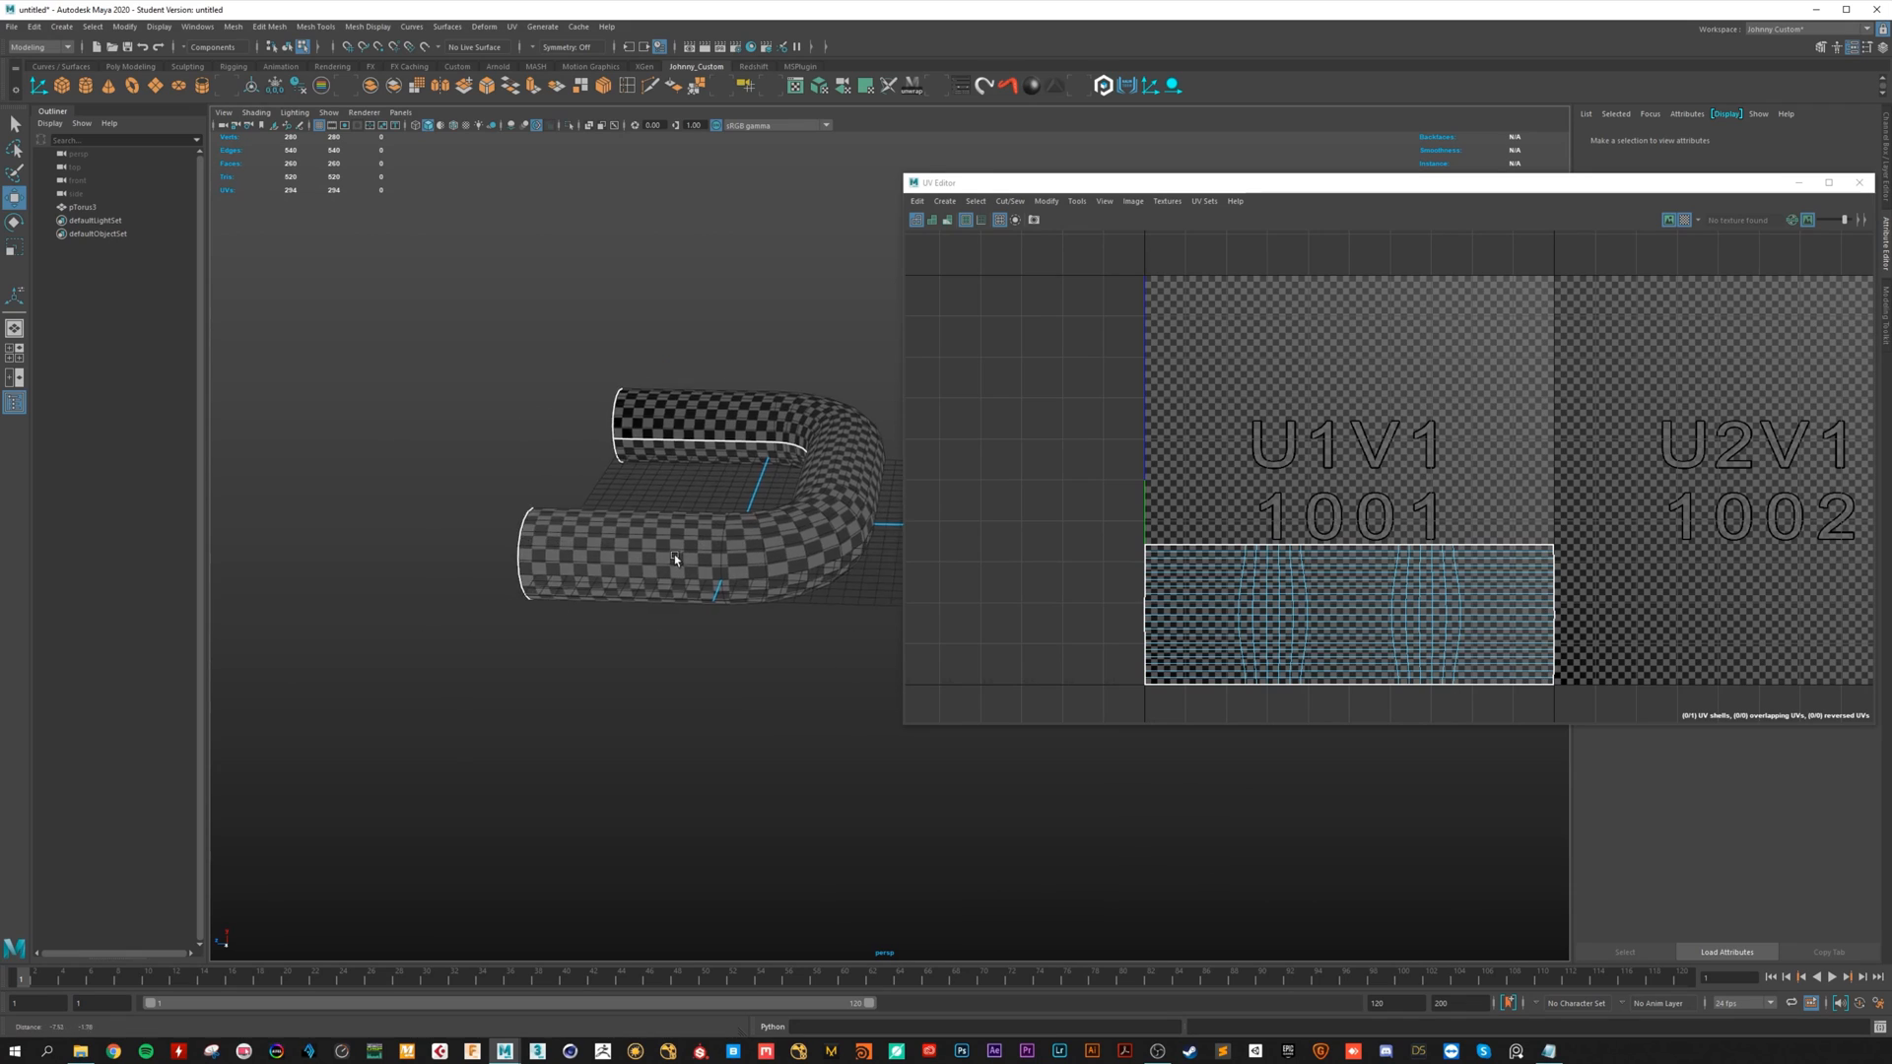
Step: Orbit the view around the checker-textured, unwrapped tube
drag(676, 560, 682, 592)
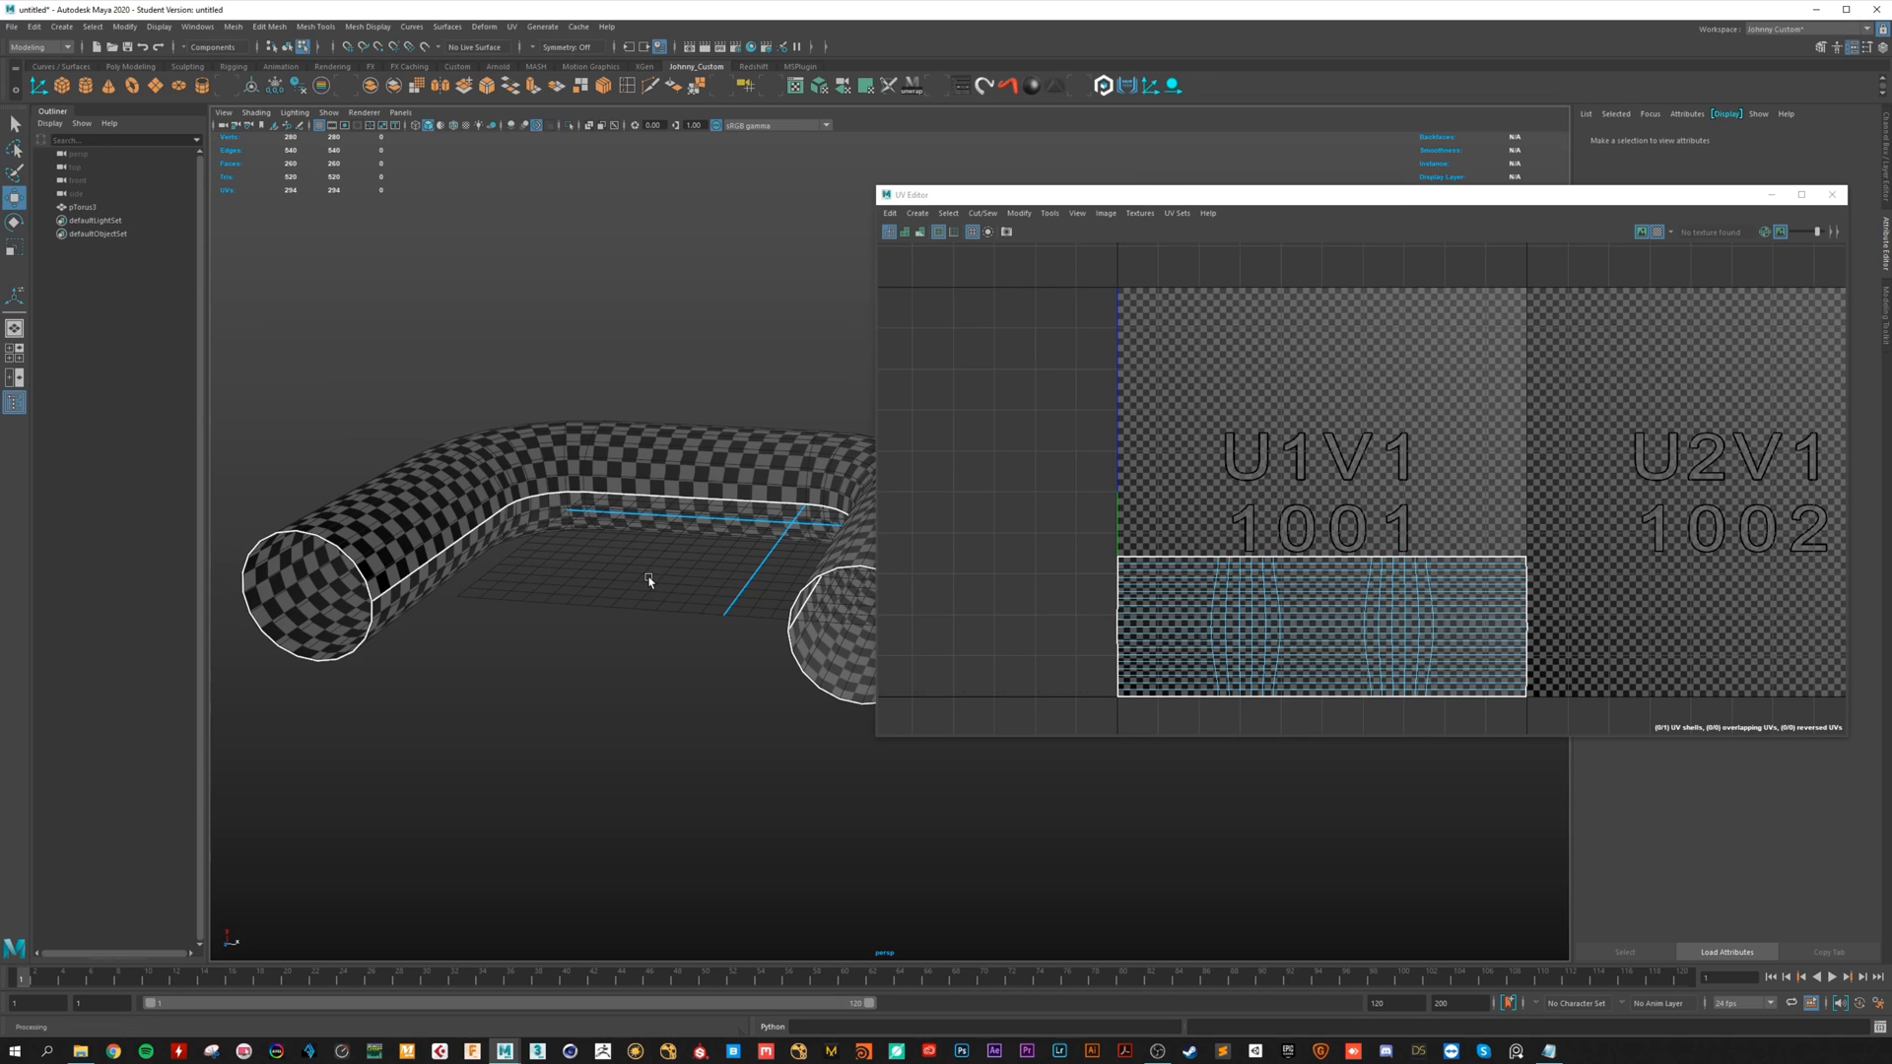
mouse_move(757, 661)
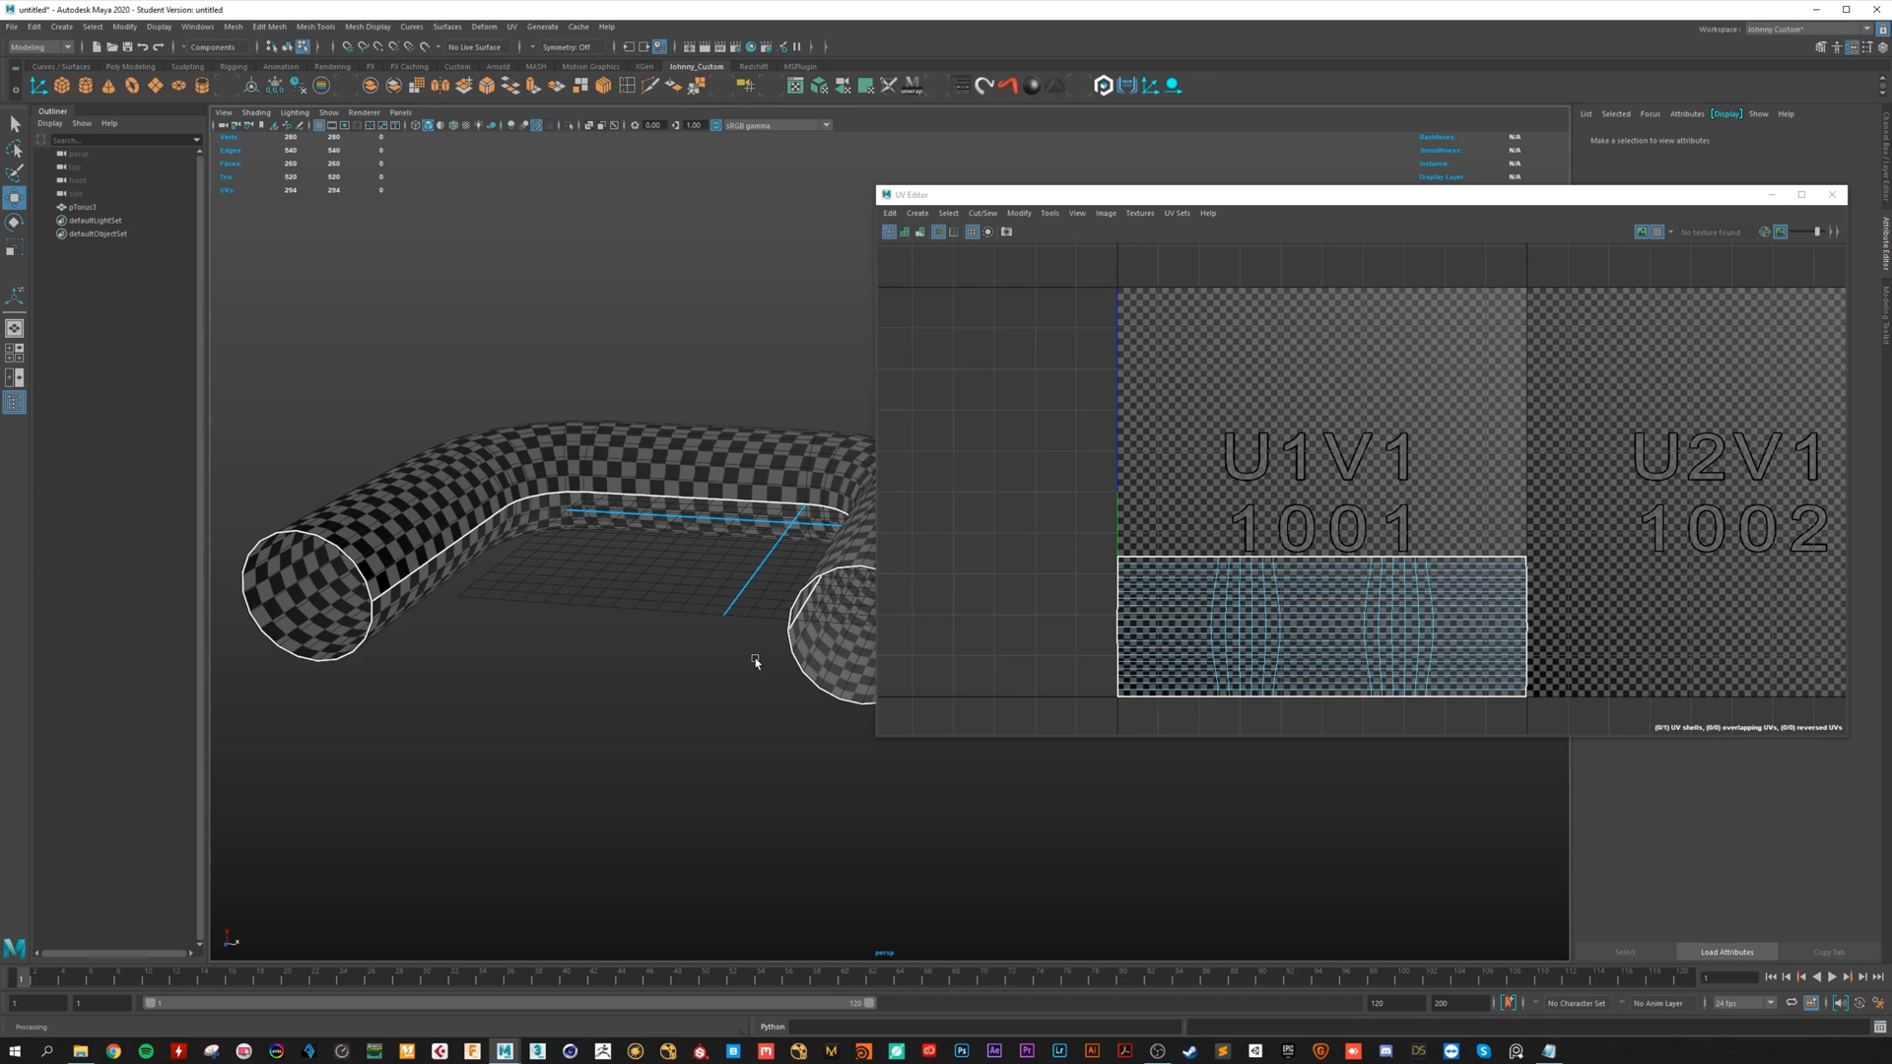
mouse_move(692, 613)
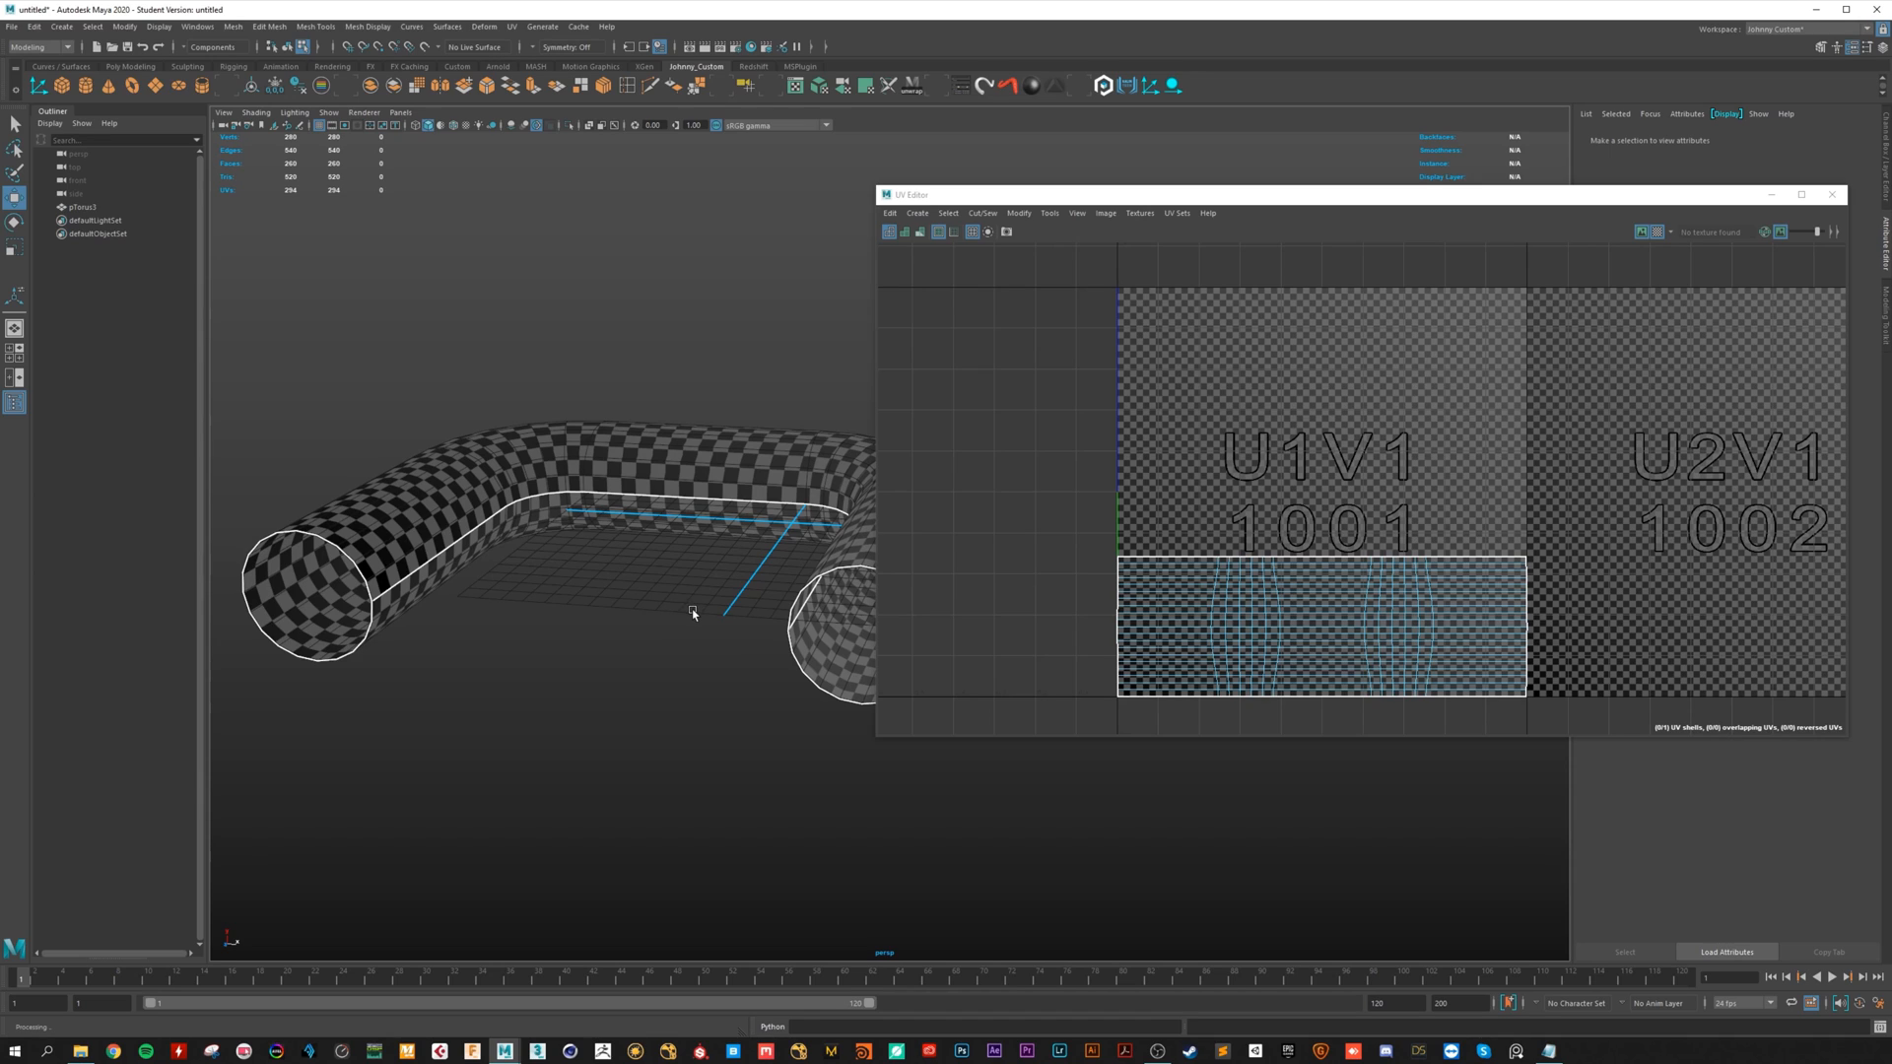